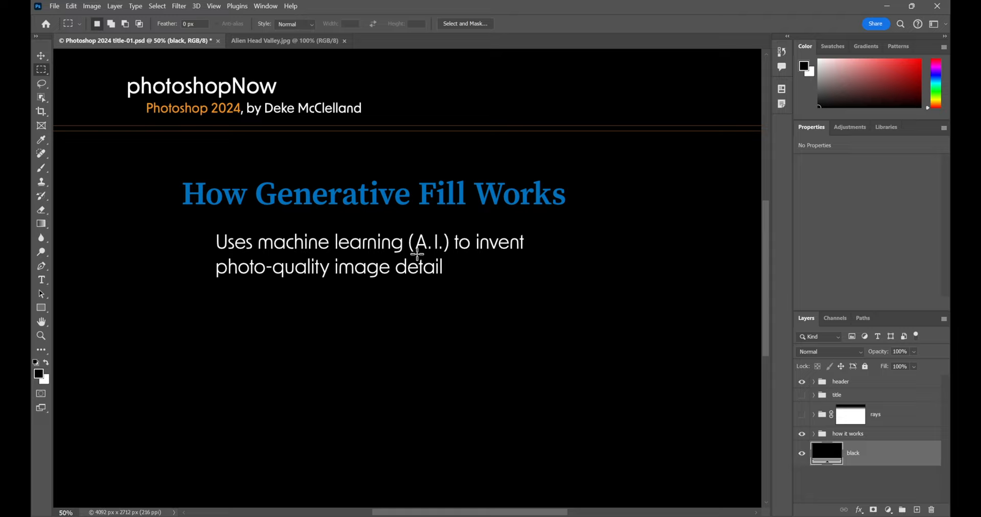
{"action": "mouse_move", "coordinate": [514, 287]}
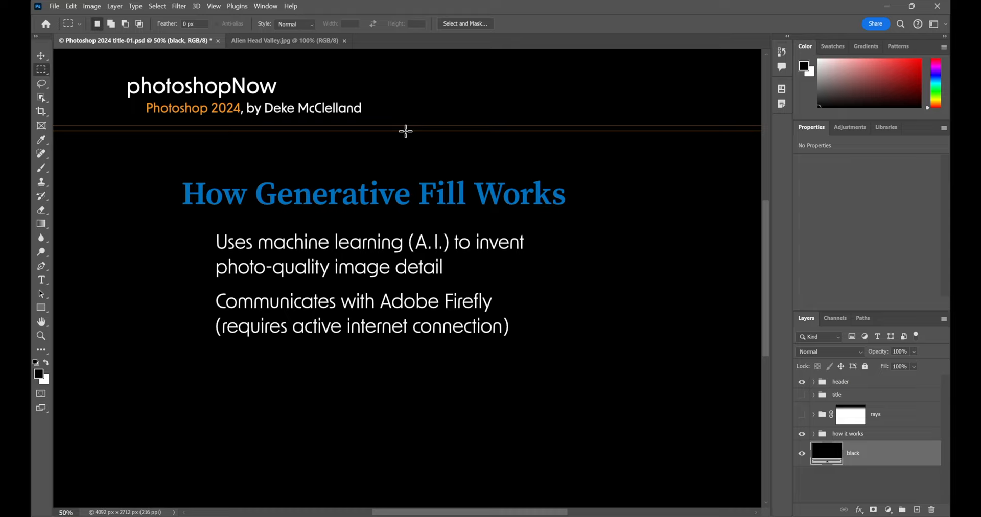
{"action": "mouse_move", "coordinate": [455, 350]}
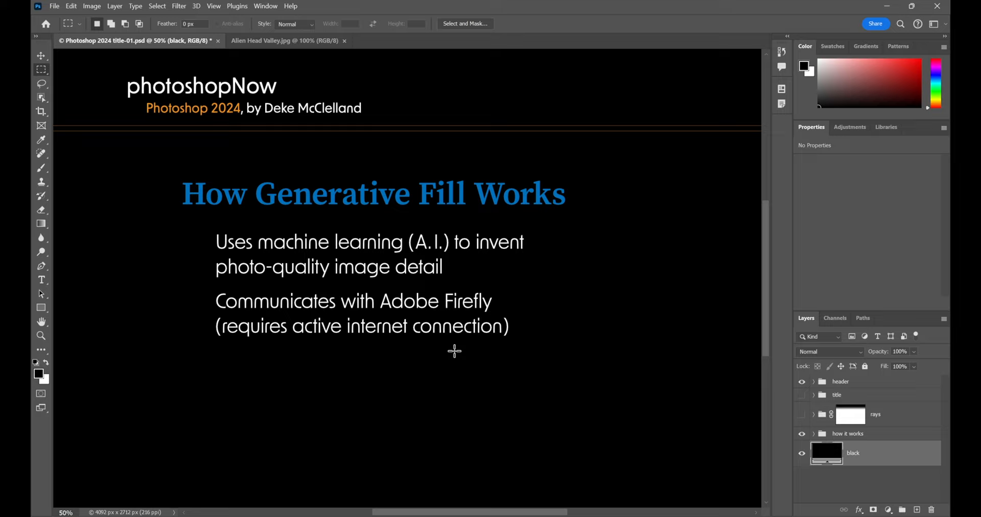
{"action": "mouse_move", "coordinate": [473, 257]}
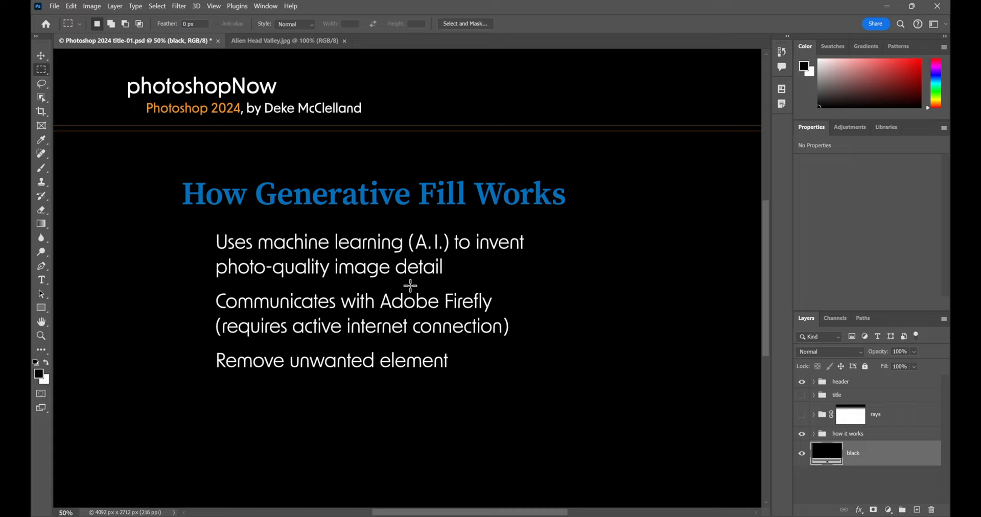
{"action": "mouse_move", "coordinate": [529, 375]}
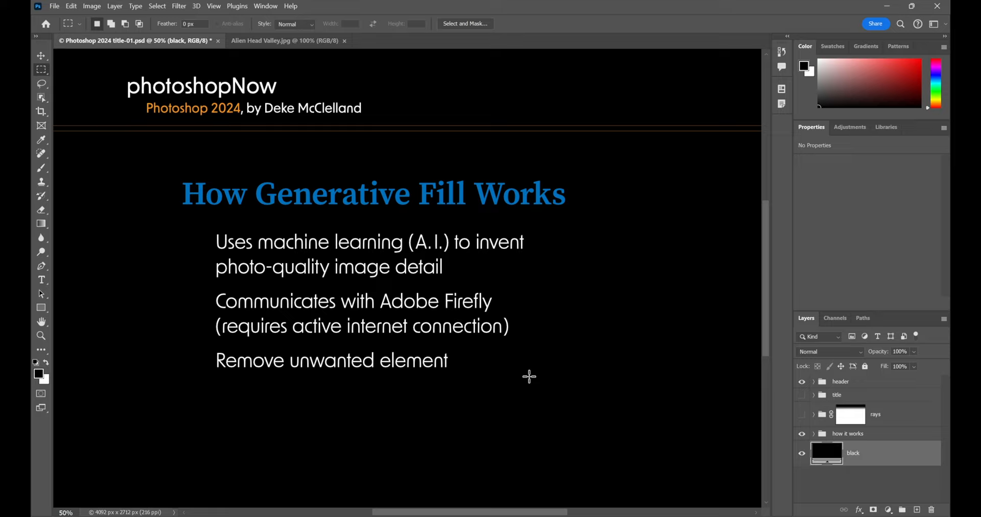
{"action": "mouse_move", "coordinate": [394, 377]}
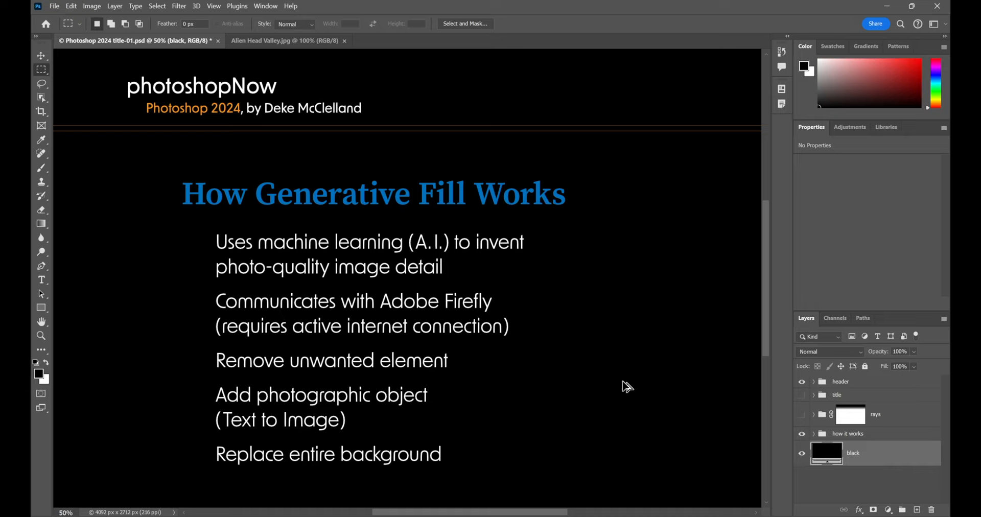
Reveal the 'Feature 1: Generative Fill' title and rays layers, then bring up Alien Head Valley
{"action": "left_click", "coordinate": [801, 395]}
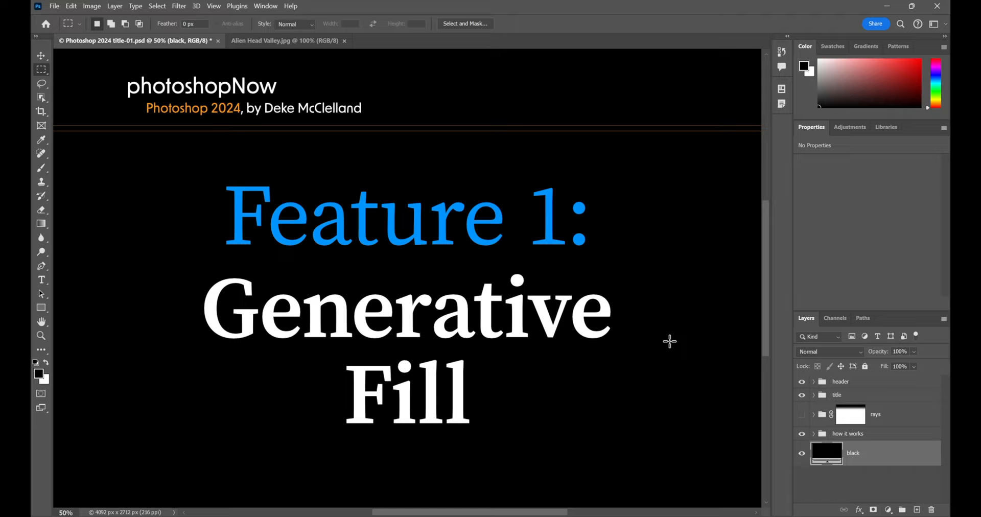
{"action": "mouse_move", "coordinate": [672, 346]}
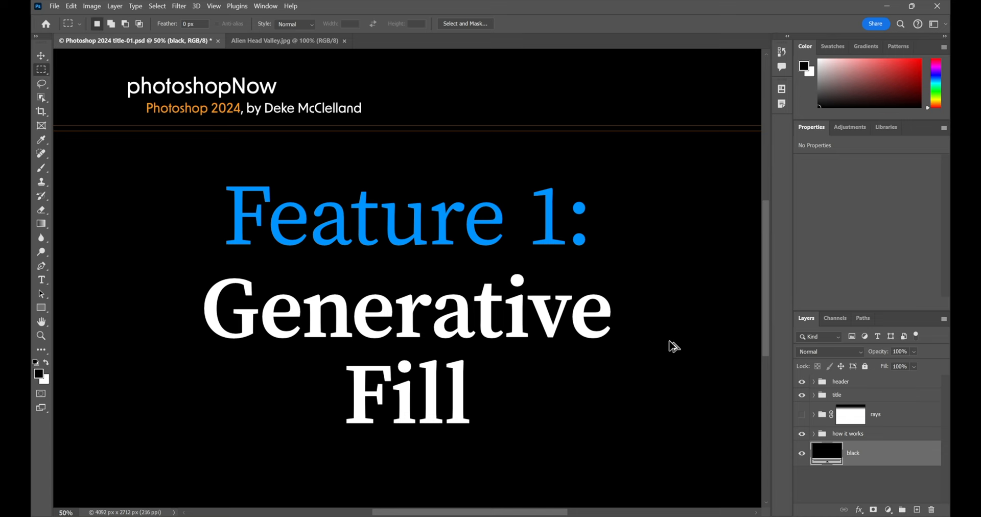
{"action": "left_click", "coordinate": [802, 415]}
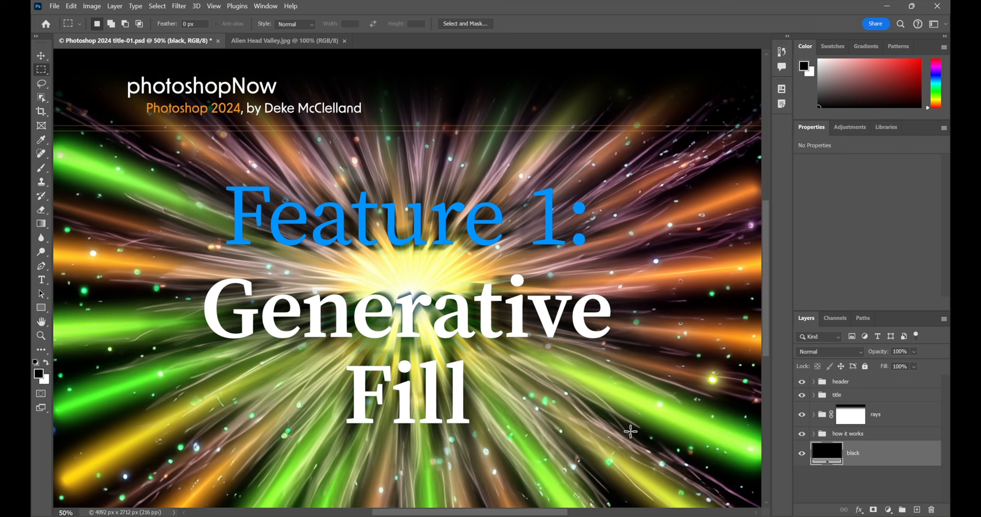
{"action": "left_click", "coordinate": [285, 39]}
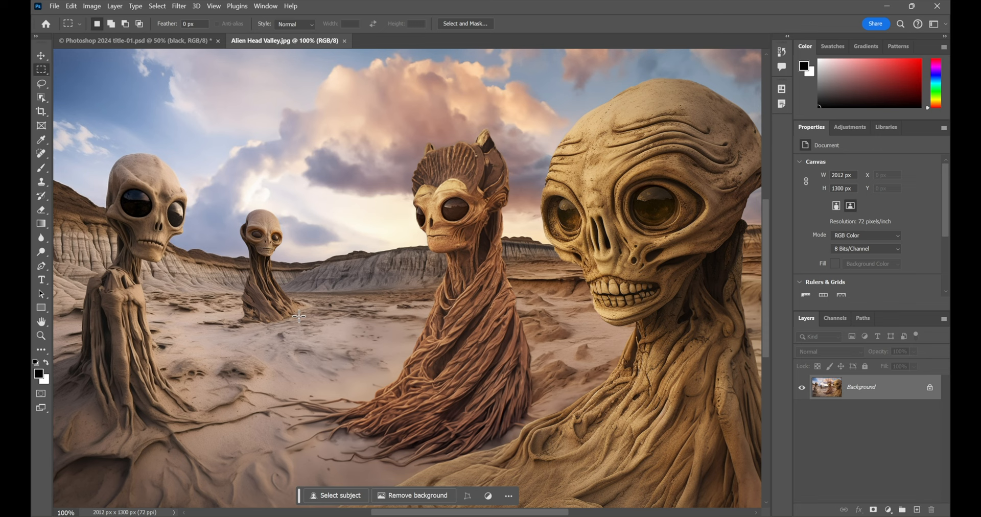
{"action": "mouse_move", "coordinate": [859, 396]}
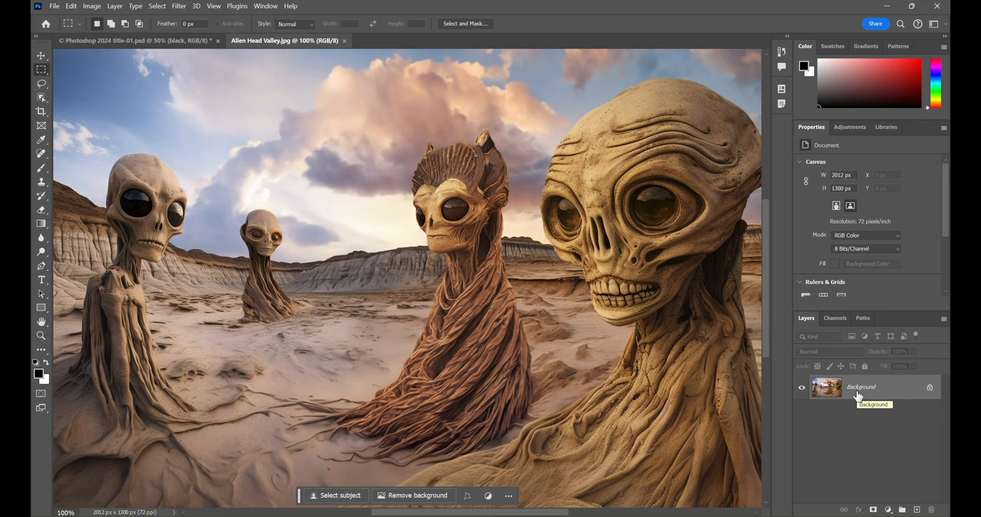
Marquee a rectangle around the small distant alien and start Generative Fill
{"action": "left_click_drag", "start_coordinate": [213, 182], "coordinate": [376, 340]}
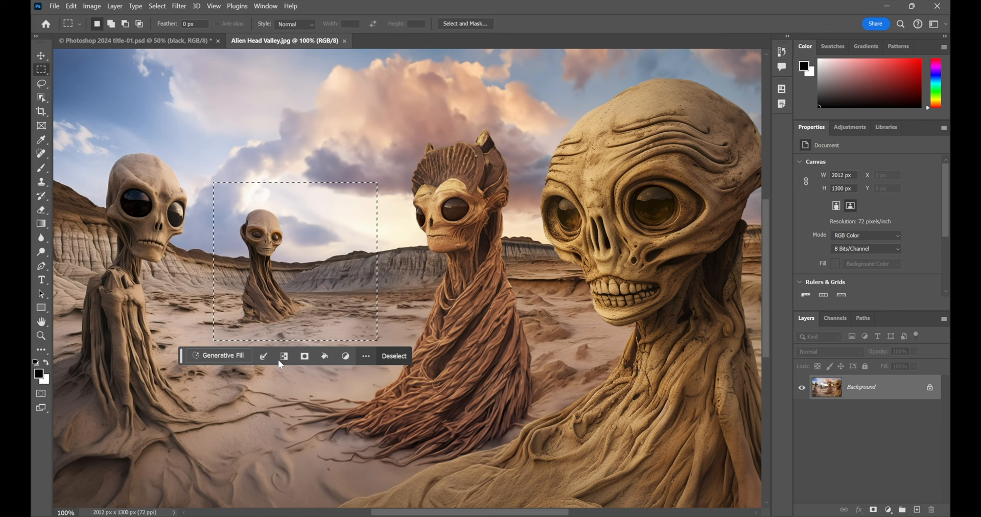
{"action": "mouse_move", "coordinate": [216, 369]}
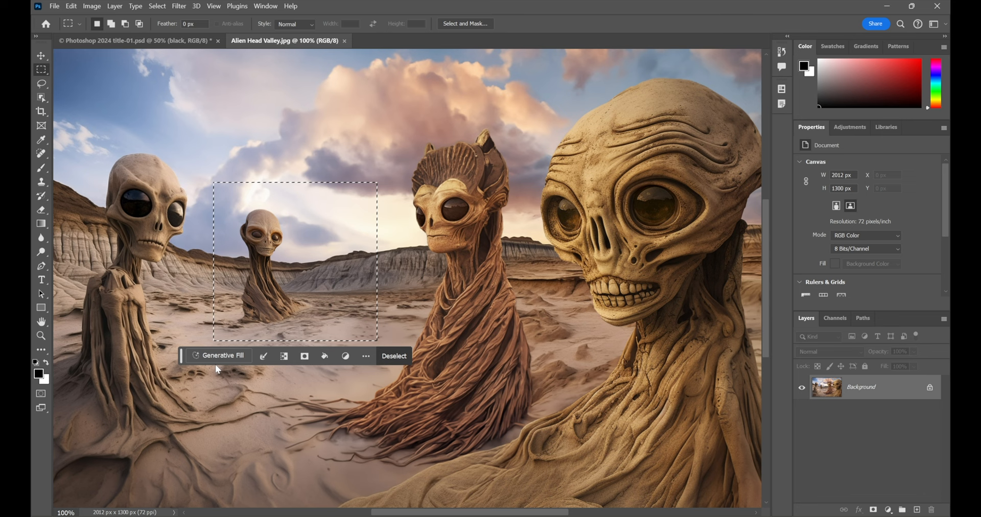
{"action": "left_click", "coordinate": [264, 5]}
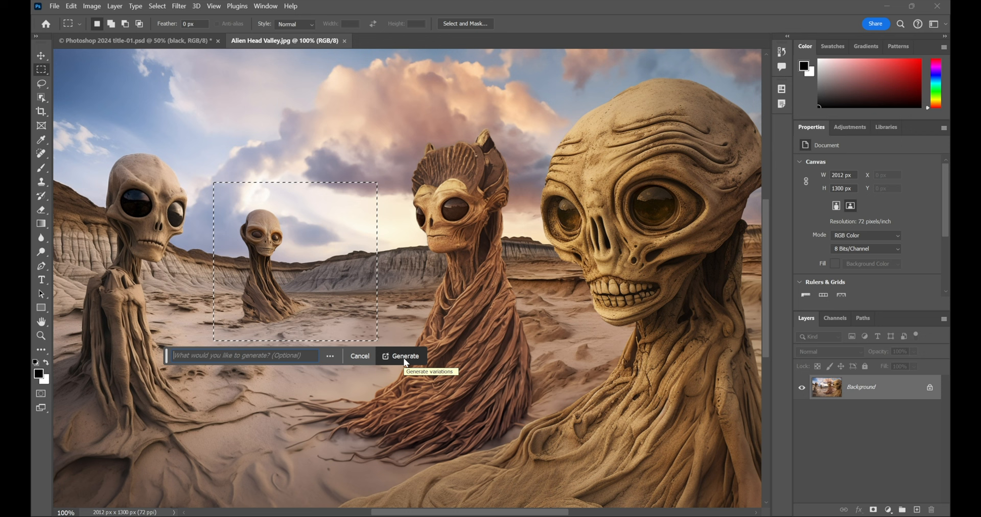
Generate an empty-prompt fill over the small alien and preview variations 2 and 3
{"action": "left_click", "coordinate": [404, 356]}
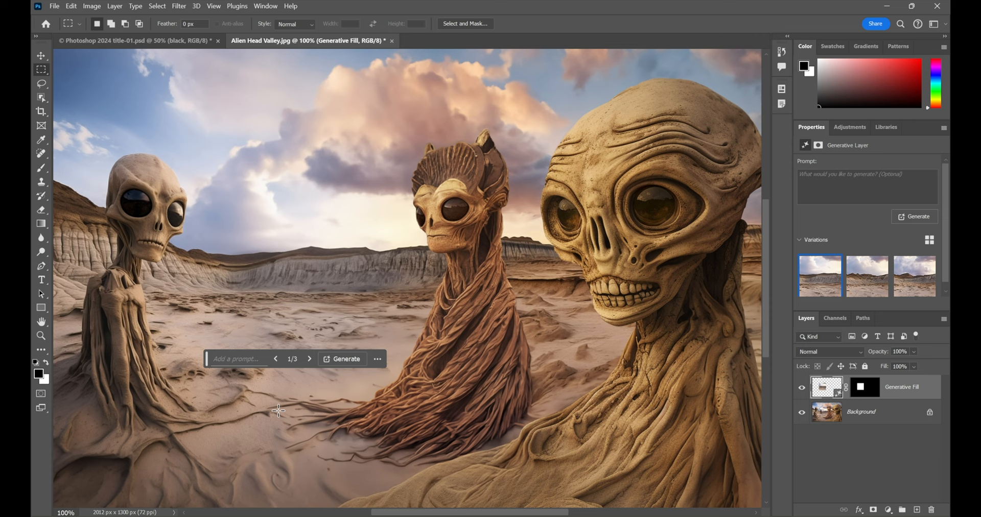
{"action": "left_click", "coordinate": [308, 359]}
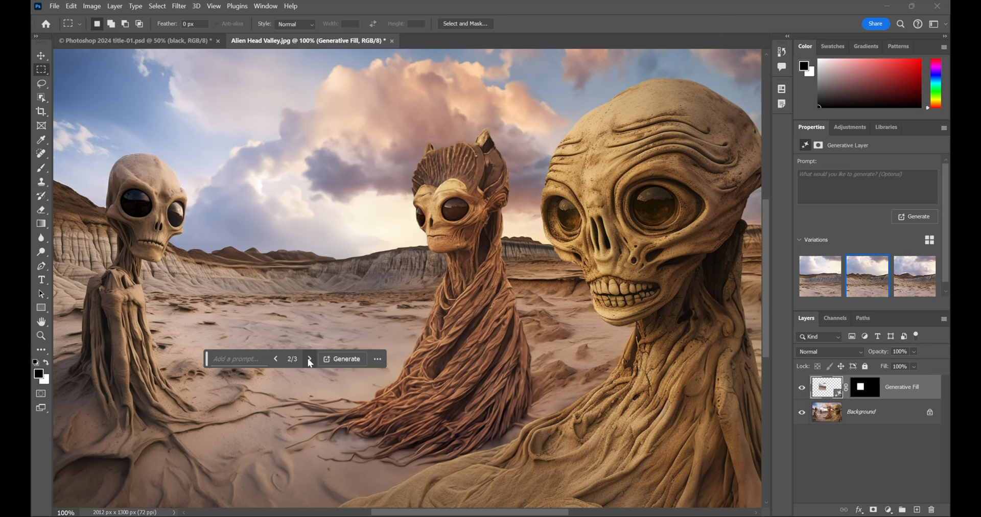
{"action": "left_click", "coordinate": [309, 362]}
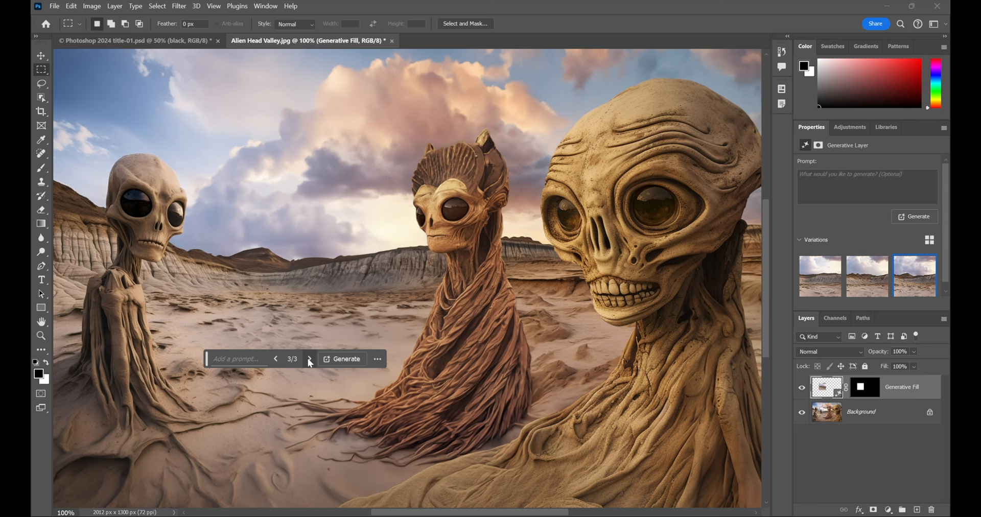
{"action": "mouse_move", "coordinate": [299, 338]}
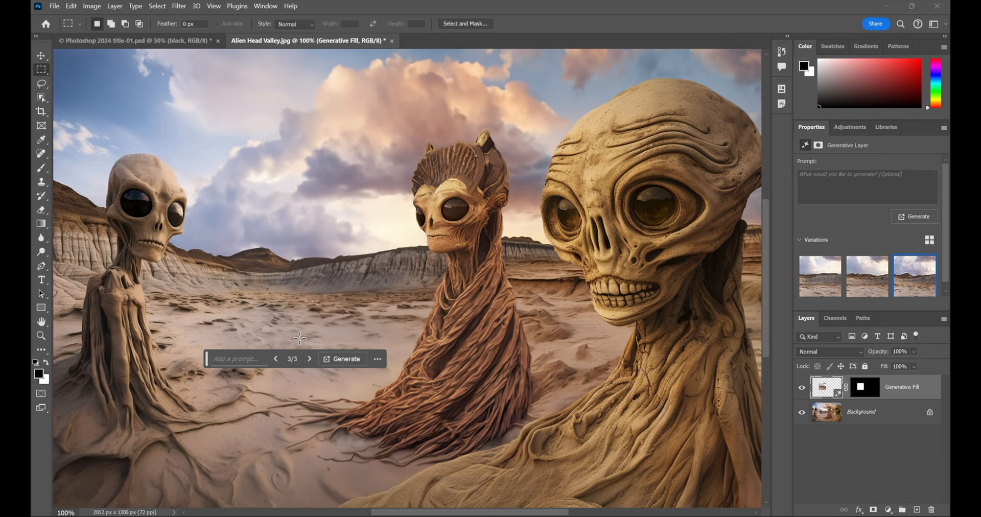
Marquee a tall area and generate 'strange distant building from extraterrestrial culture', browsing variations
{"action": "left_click_drag", "start_coordinate": [203, 94], "coordinate": [403, 400]}
{"action": "type", "text": "strange distant building from extraterrestrial culture"}
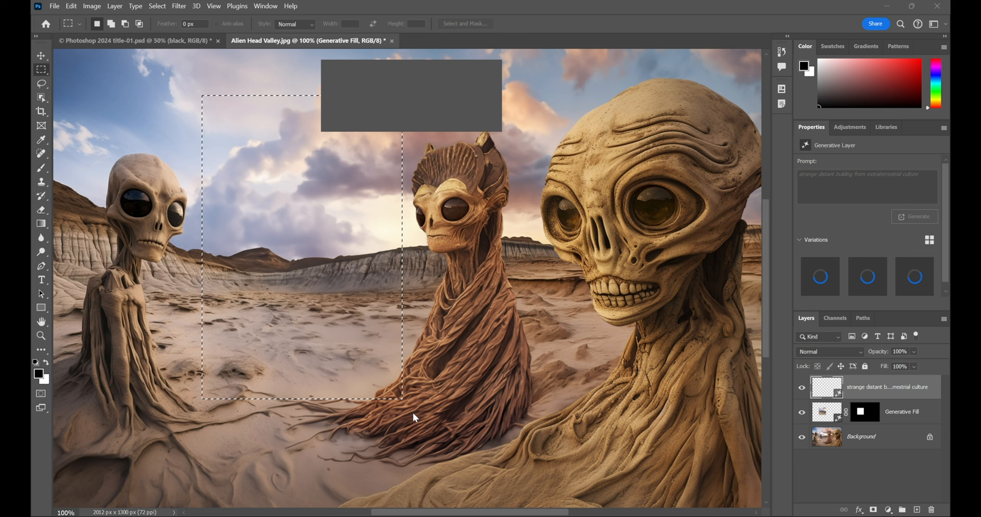
{"action": "left_click", "coordinate": [914, 216]}
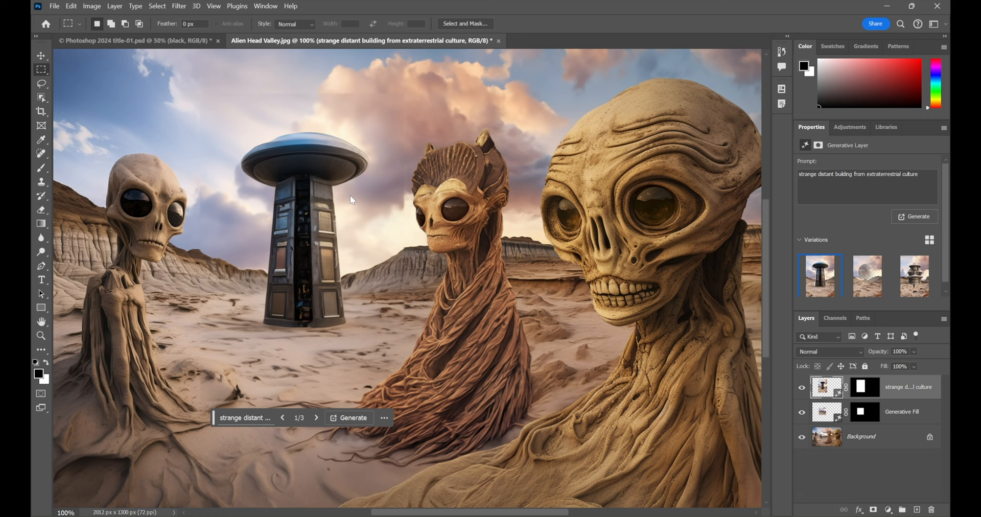
{"action": "mouse_move", "coordinate": [376, 267]}
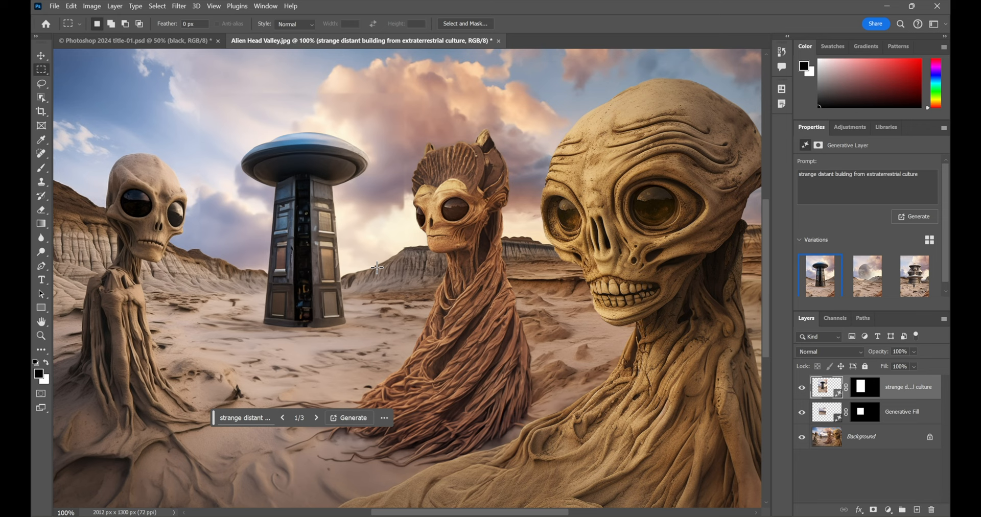
{"action": "left_click", "coordinate": [316, 418]}
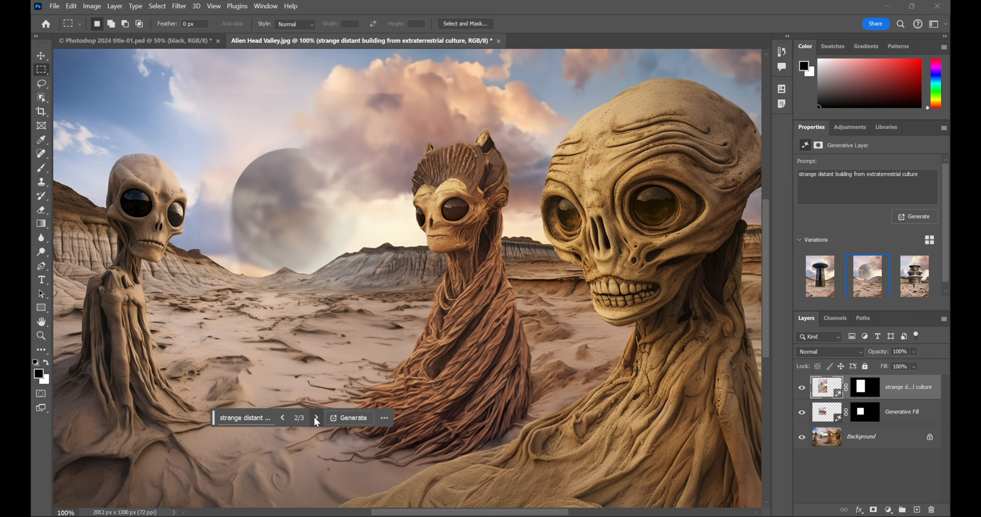
{"action": "left_click", "coordinate": [316, 418]}
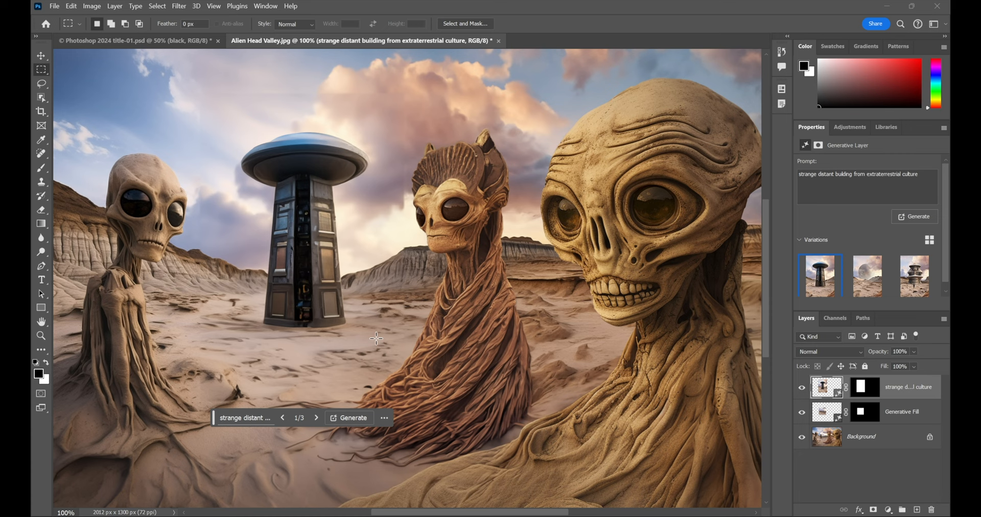
{"action": "mouse_move", "coordinate": [524, 323]}
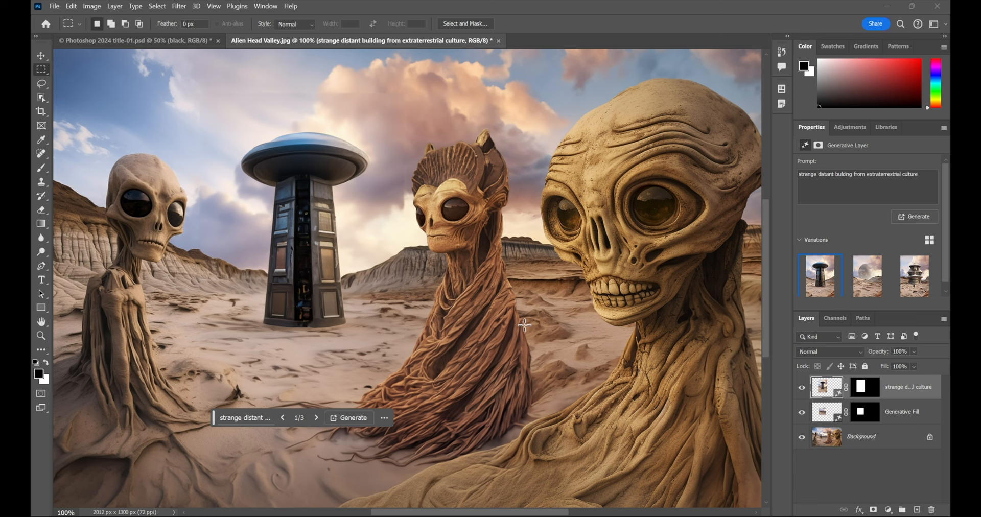
Hide the fill layers to show the original photo and select the four alien figures
{"action": "left_click", "coordinate": [802, 386]}
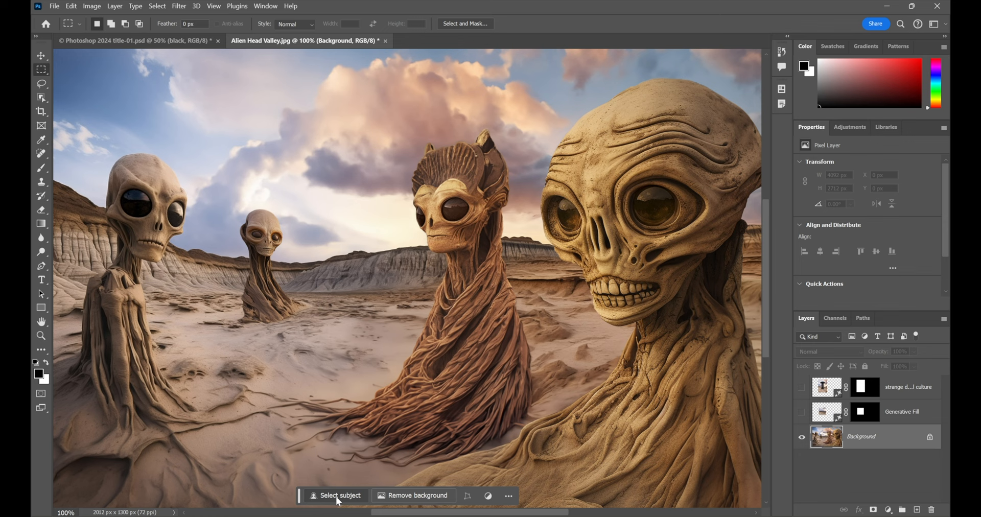
{"action": "left_click", "coordinate": [340, 495]}
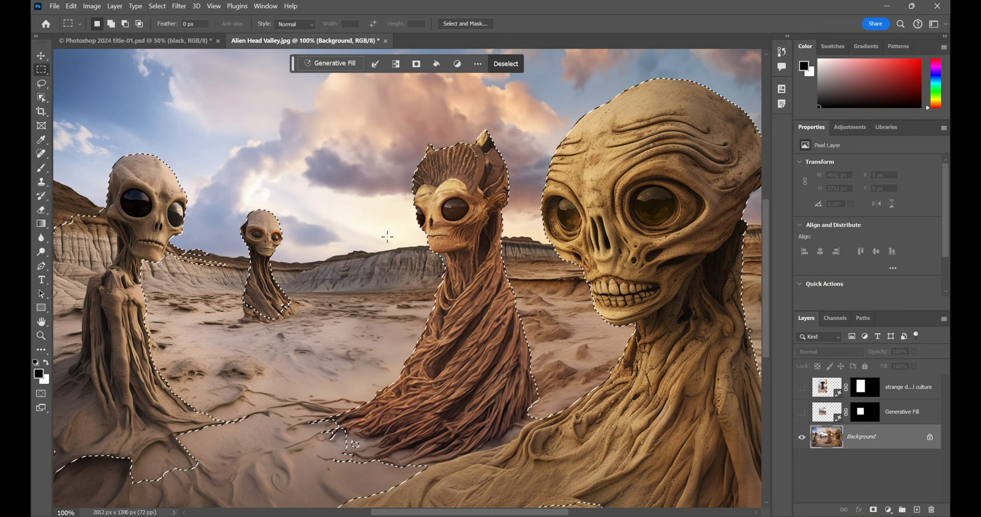
{"action": "mouse_move", "coordinate": [469, 85]}
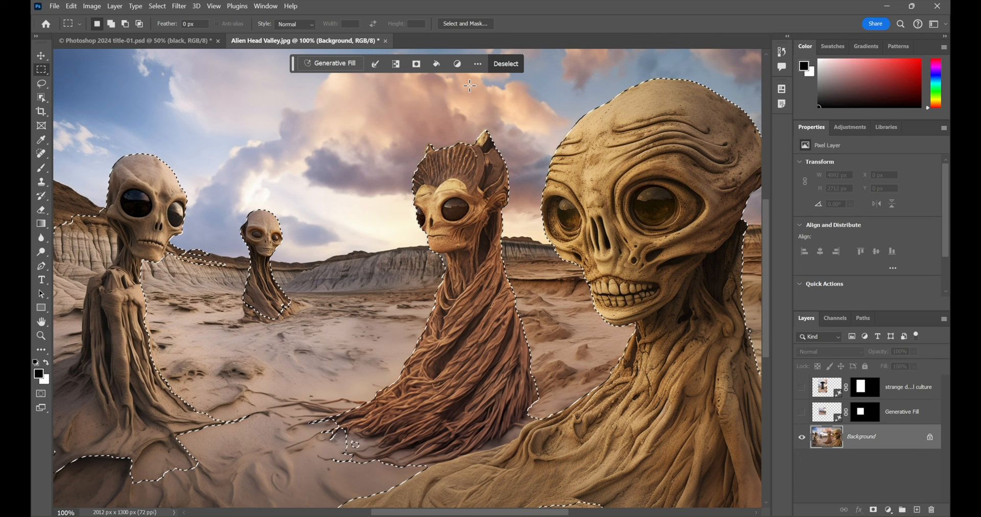
{"action": "mouse_move", "coordinate": [395, 64]}
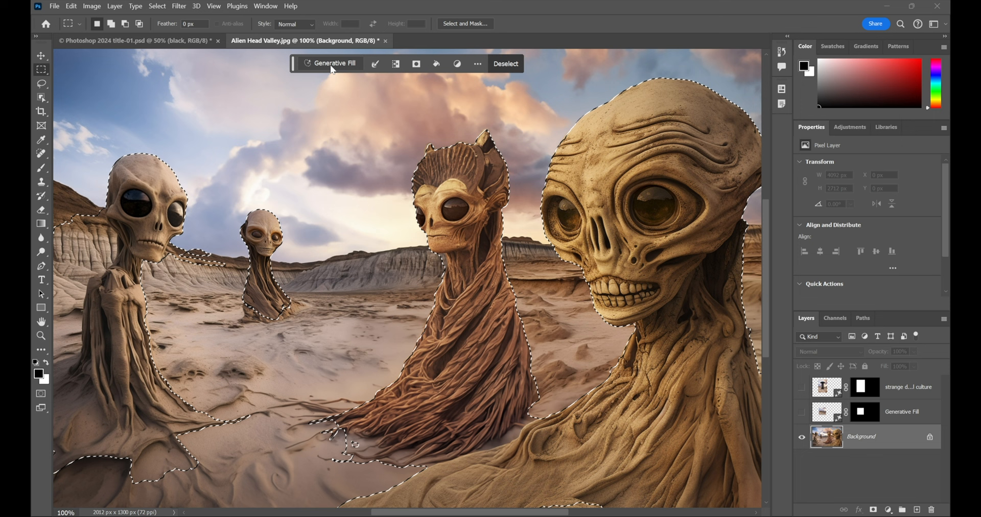
Generate 'extraterrestrial planet with strange colorful trees' around the aliens and show variation 3
{"action": "left_click", "coordinate": [333, 63]}
{"action": "type", "text": "extraterrestrial planet with strange colorful trees"}
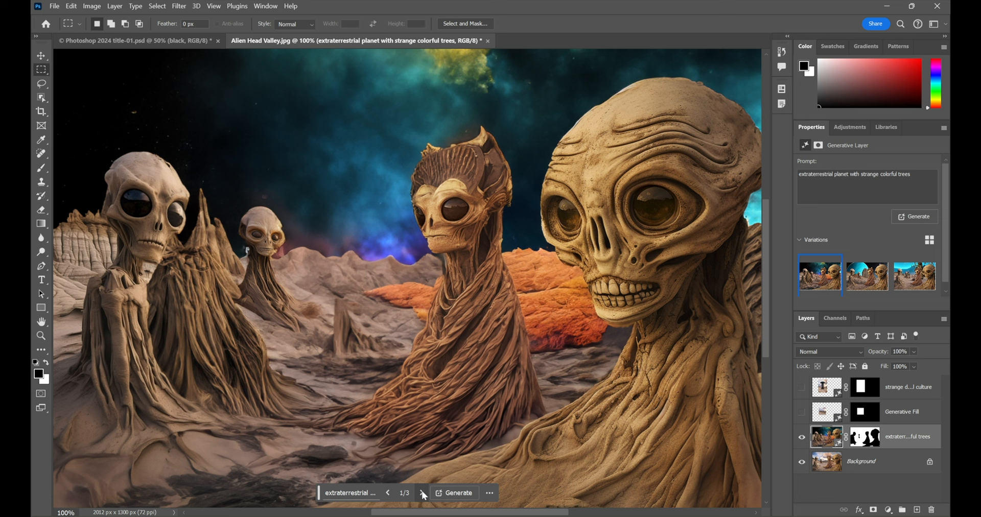
{"action": "left_click", "coordinate": [422, 492]}
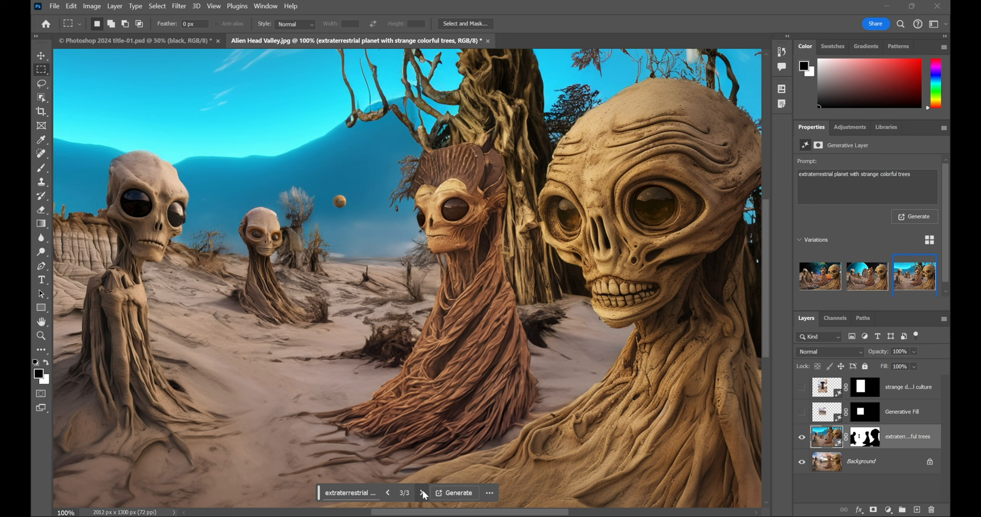
{"action": "mouse_move", "coordinate": [457, 493]}
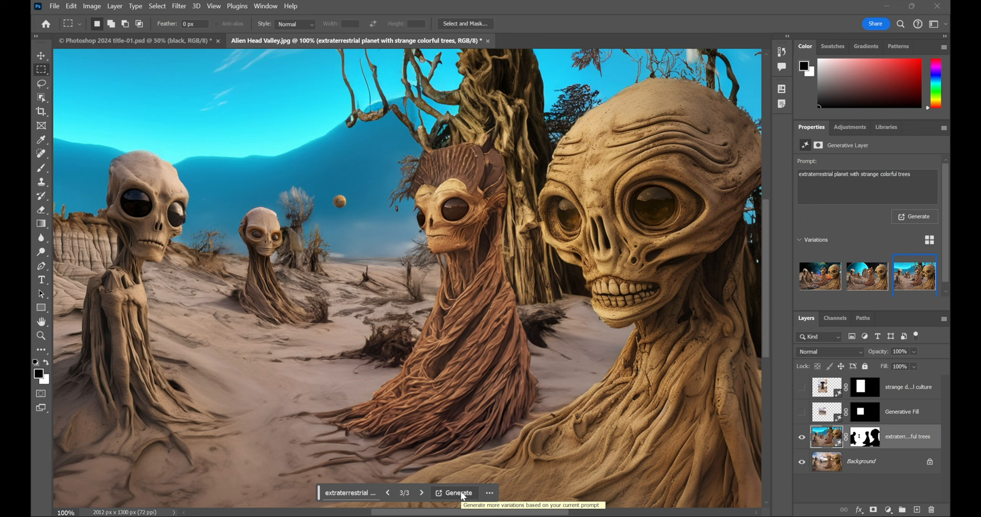
Generate more planet backdrop variations, then return to the slide document
{"action": "left_click", "coordinate": [456, 492]}
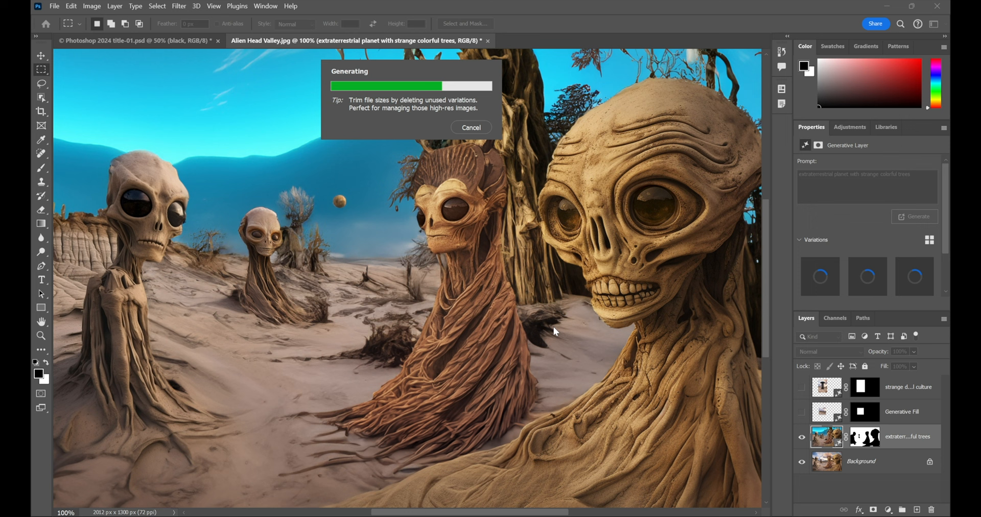
{"action": "left_click", "coordinate": [131, 40]}
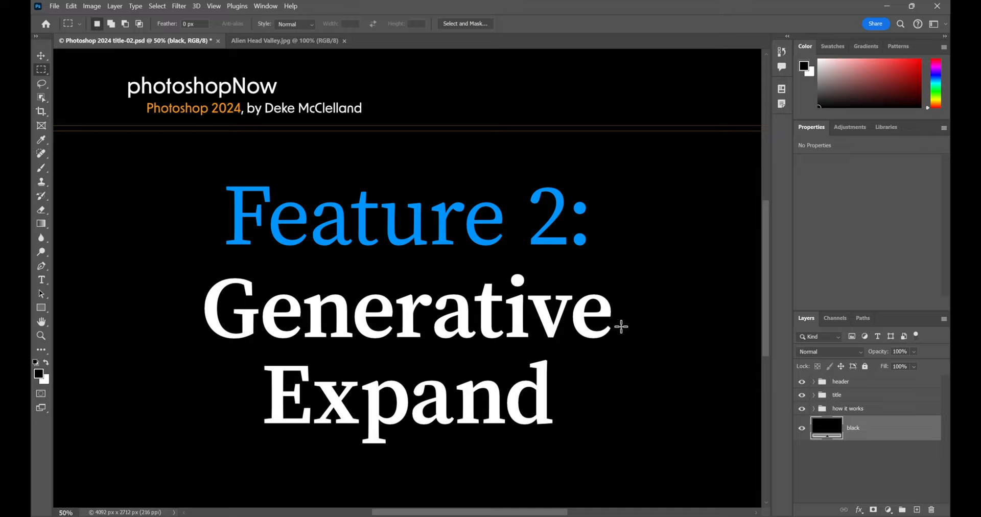
Present the five-point 'Extend the Width and/or Height' slide, then switch to Alien Head Valley
{"action": "left_click", "coordinate": [802, 395]}
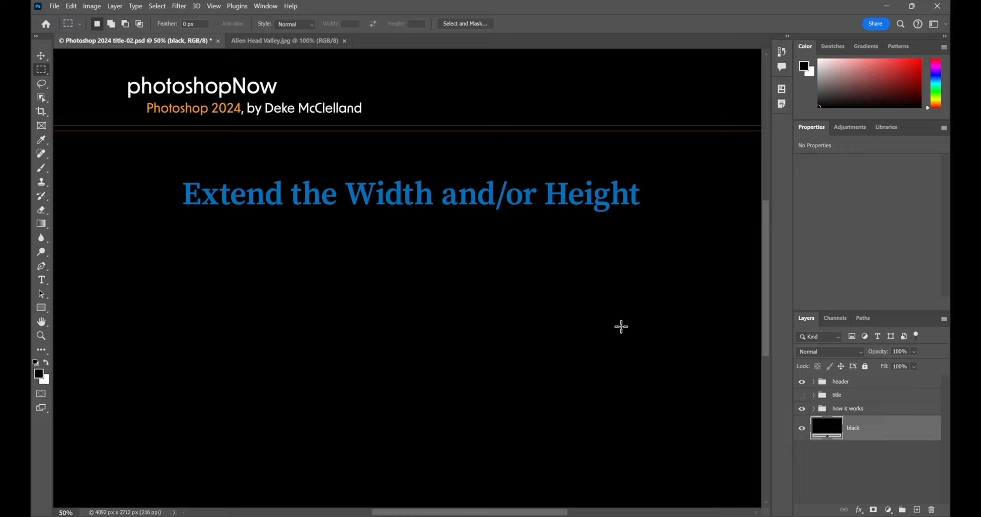
{"action": "mouse_move", "coordinate": [426, 245]}
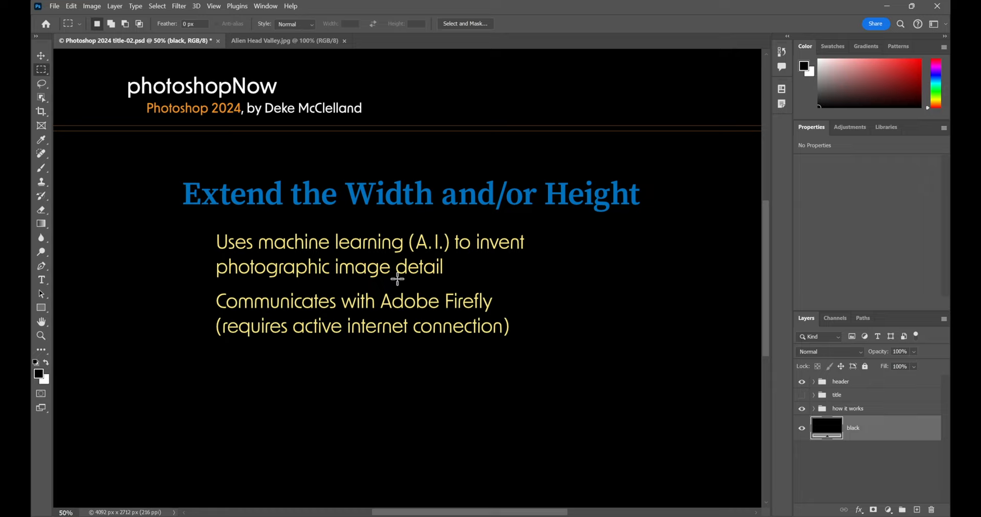
{"action": "mouse_move", "coordinate": [472, 312]}
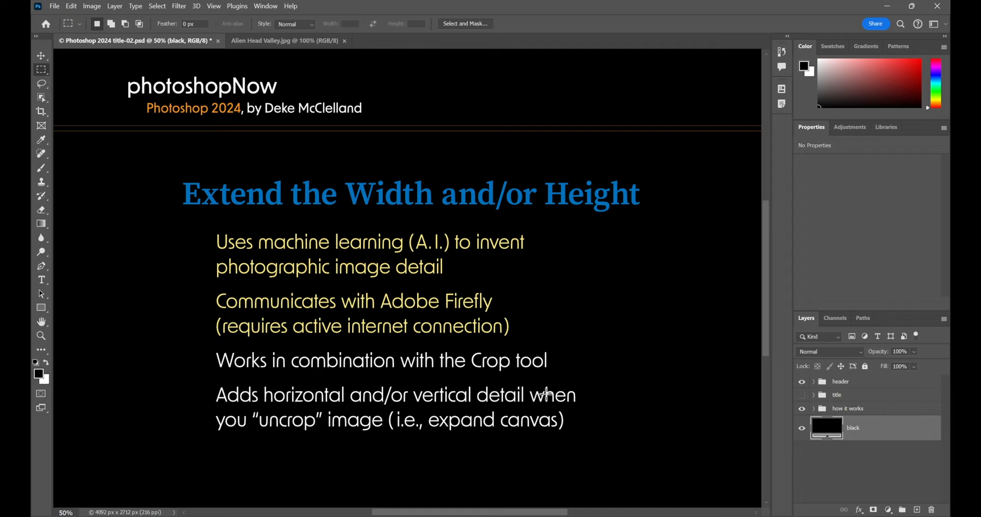
{"action": "mouse_move", "coordinate": [545, 439]}
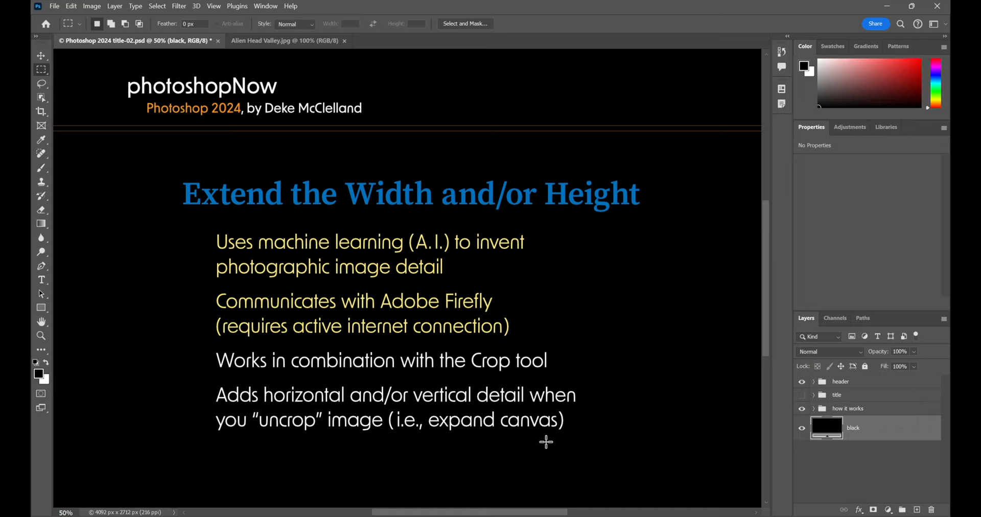
{"action": "mouse_move", "coordinate": [157, 409]}
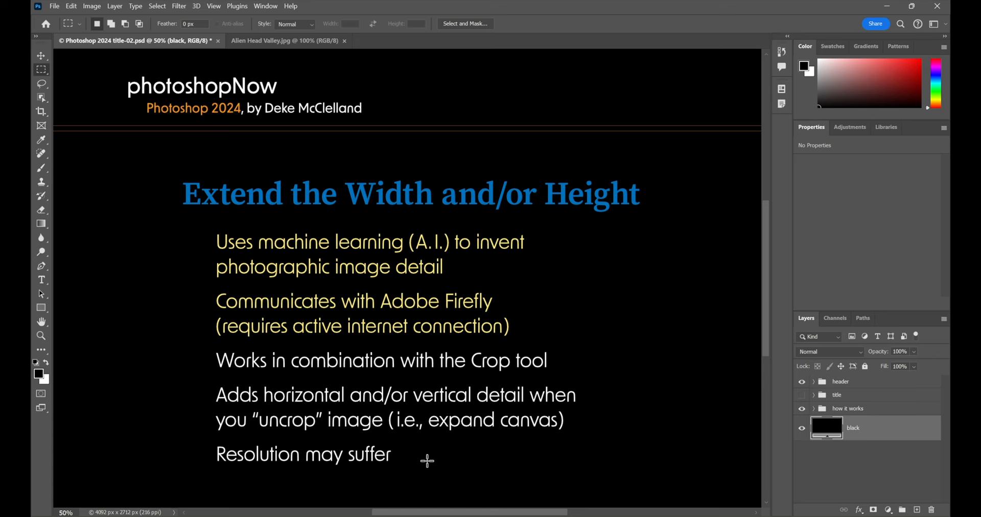
{"action": "left_click", "coordinate": [285, 40]}
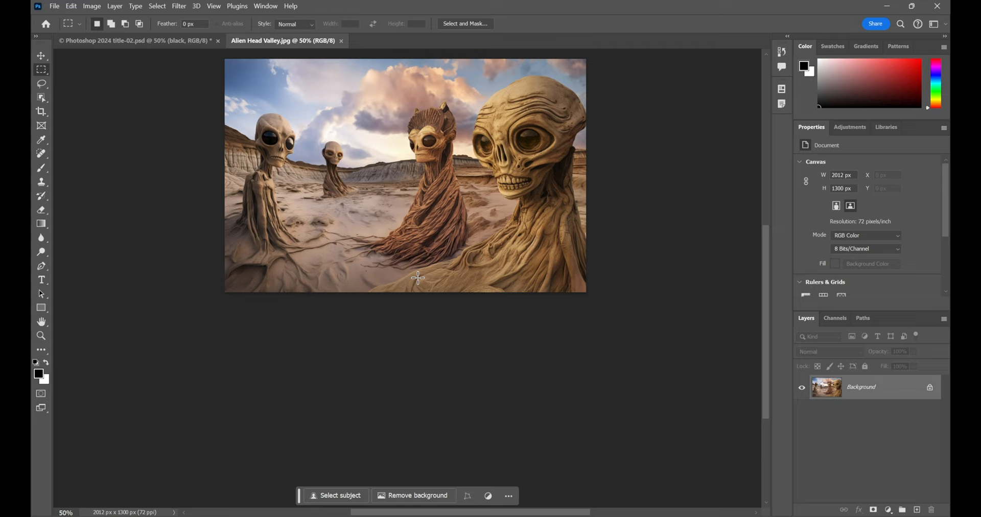
{"action": "mouse_move", "coordinate": [485, 350]}
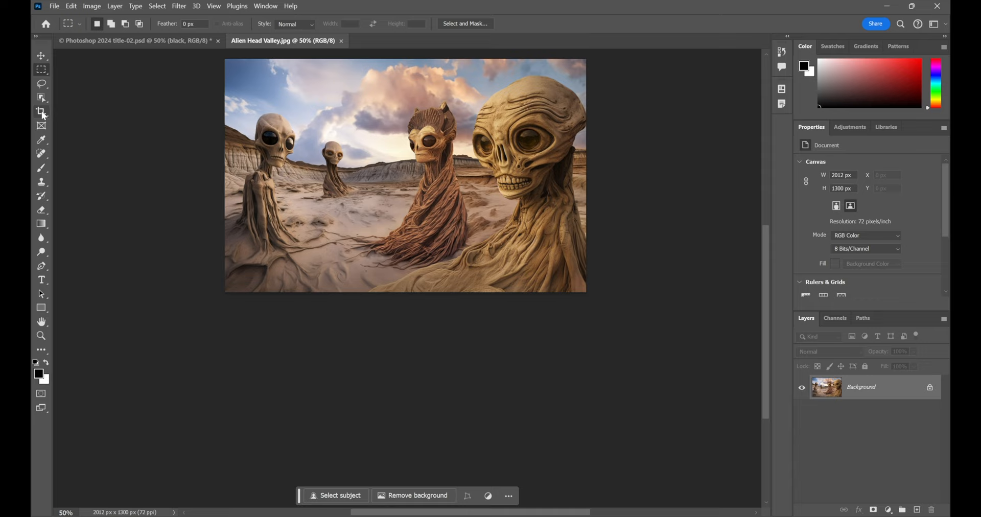
Activate the Crop tool on the Alien Head Valley photo
{"action": "left_click", "coordinate": [41, 112]}
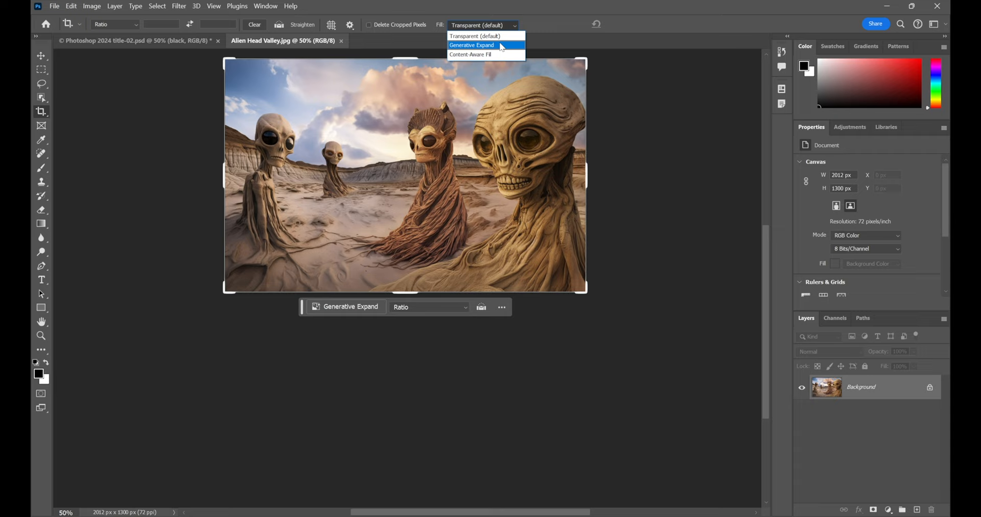
Set Fill to Generative Expand and extend the crop box past both sides and bottom
{"action": "left_click", "coordinate": [472, 45]}
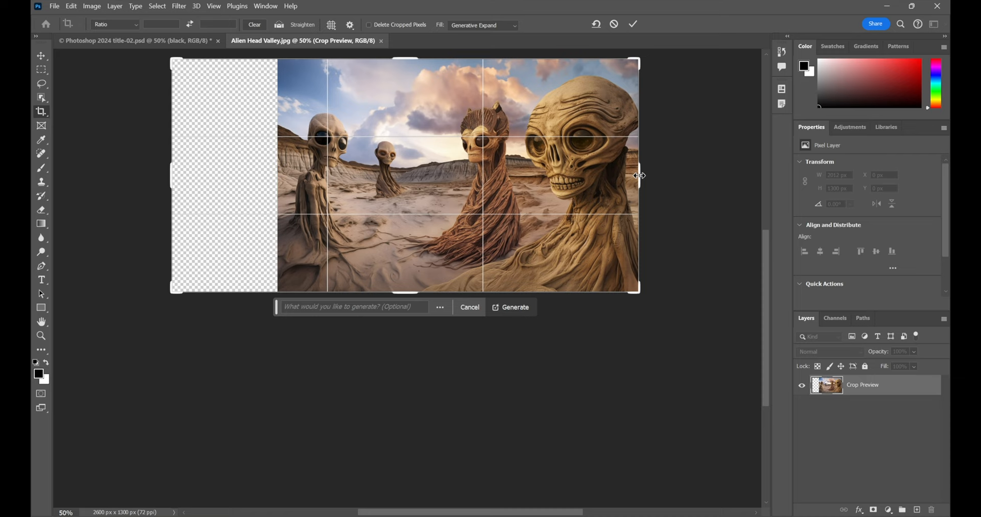
{"action": "left_click_drag", "start_coordinate": [638, 175], "coordinate": [666, 175]}
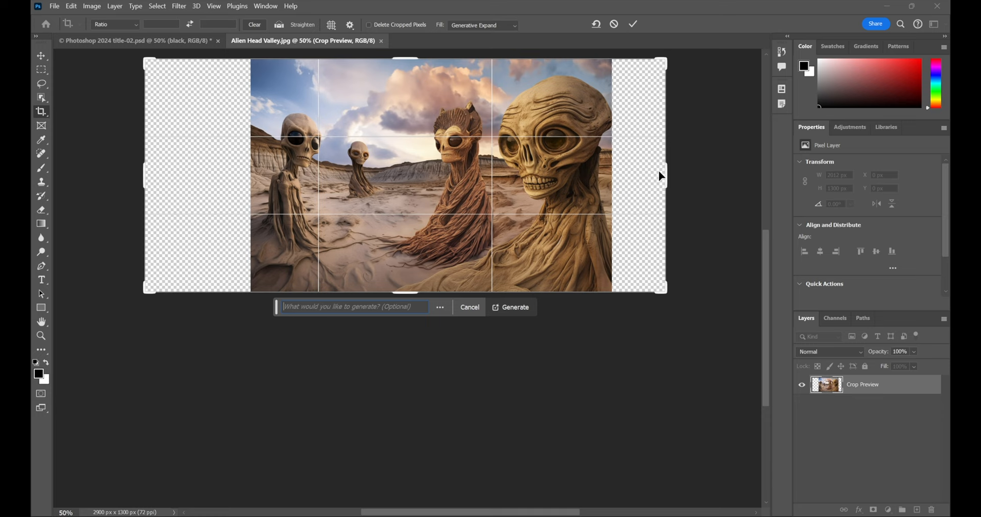
{"action": "left_click_drag", "start_coordinate": [405, 288], "coordinate": [409, 375]}
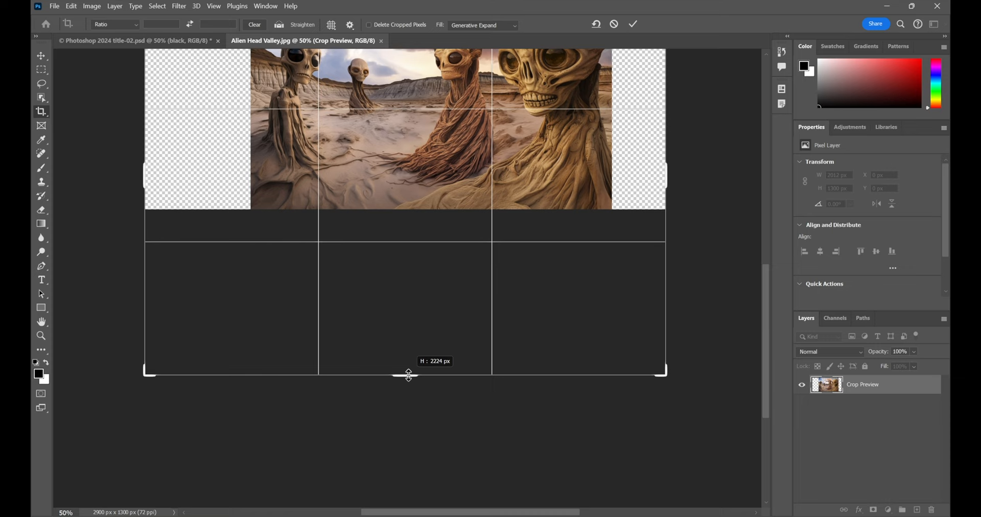
{"action": "left_click", "coordinate": [633, 24]}
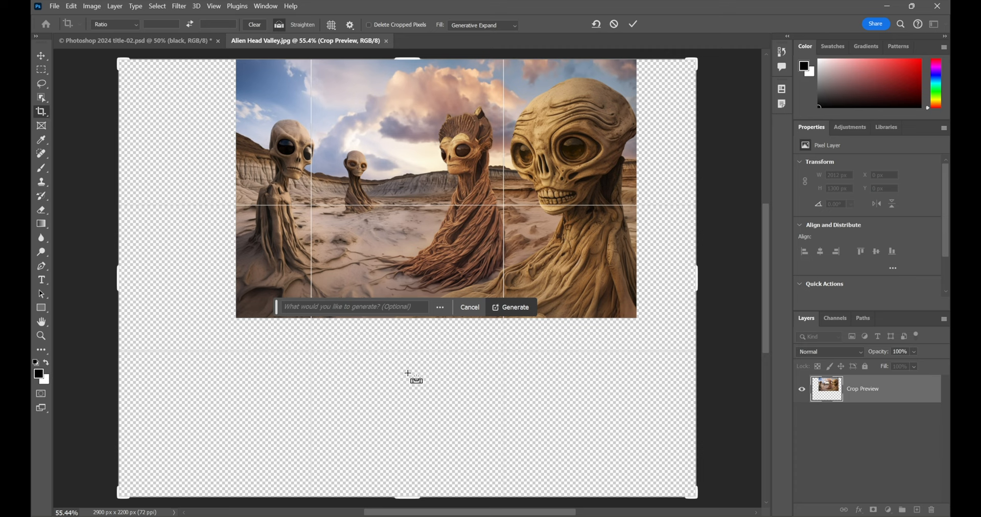
{"action": "mouse_move", "coordinate": [407, 376]}
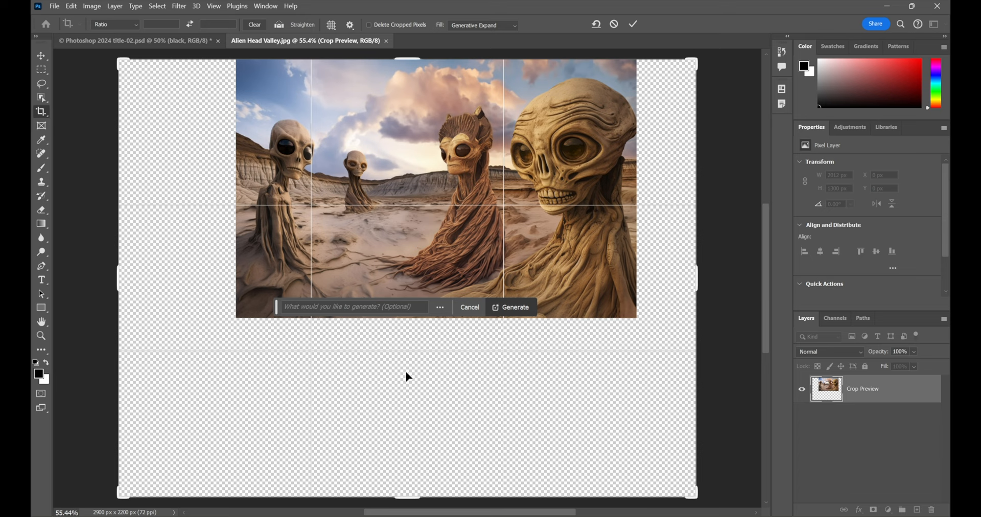
{"action": "mouse_move", "coordinate": [574, 330]}
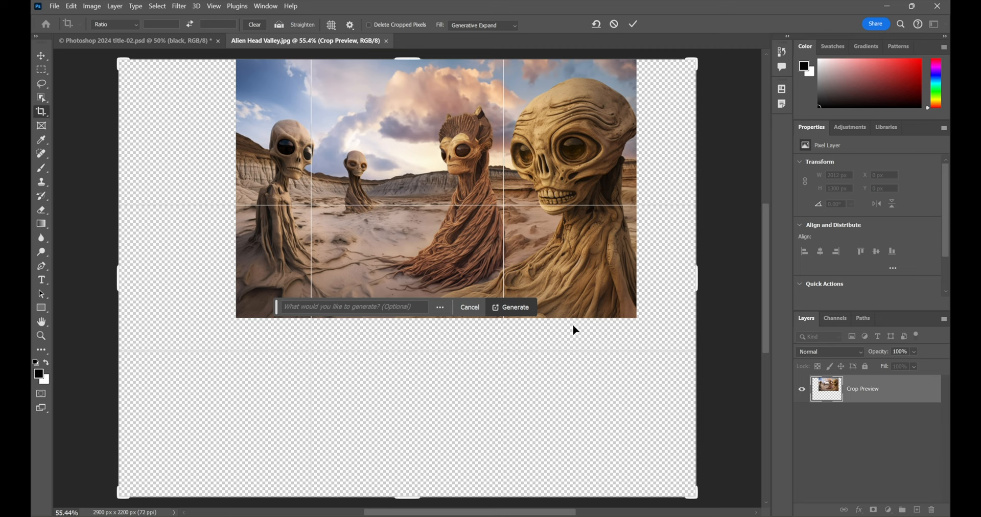
Generate 'desert sand mirage reflection' scenery to fill the widened canvas below the aliens
{"action": "type", "text": "desert sand mirage reflection"}
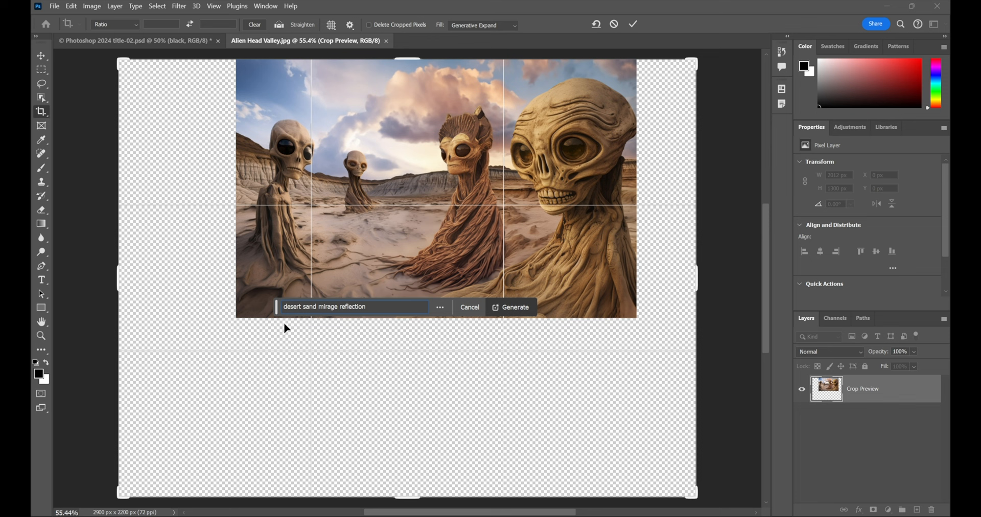
{"action": "left_click", "coordinate": [510, 306]}
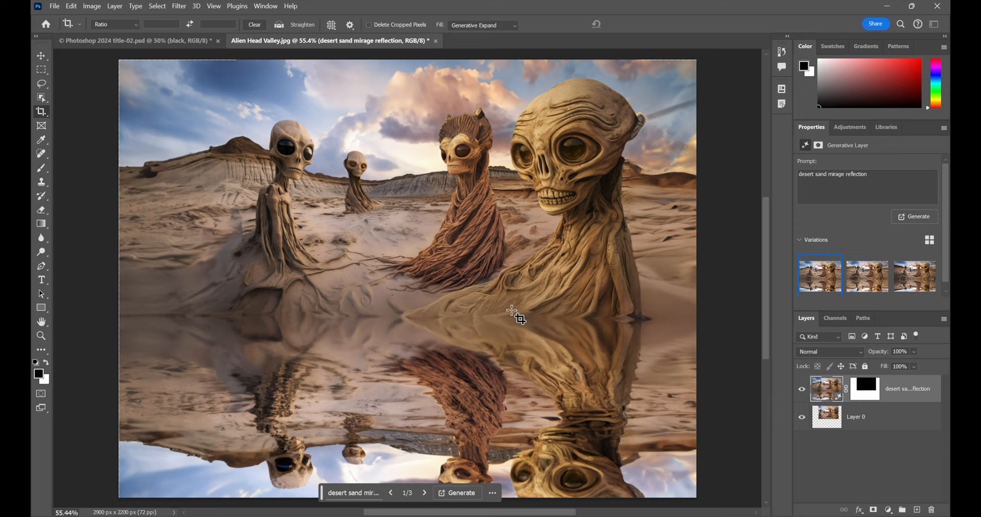
{"action": "left_click", "coordinate": [425, 493]}
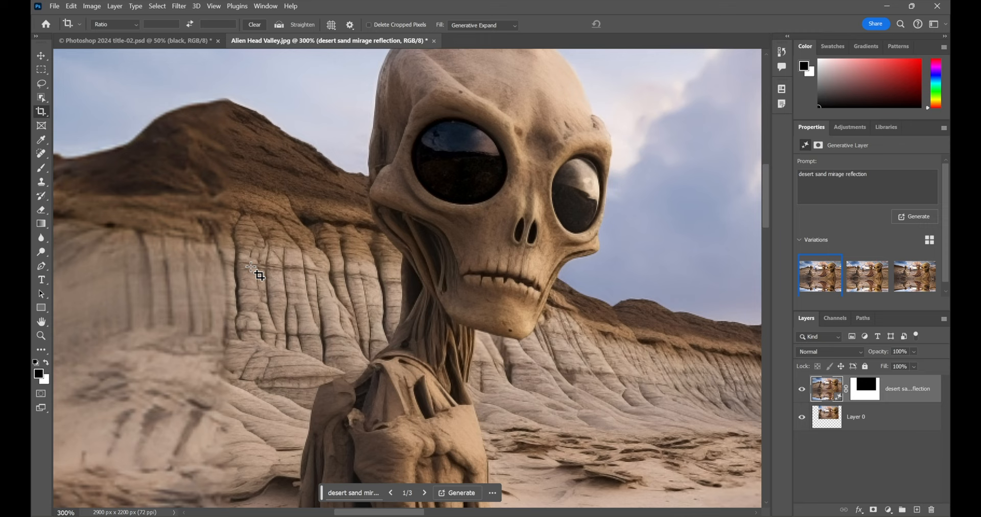
{"action": "mouse_move", "coordinate": [381, 263]}
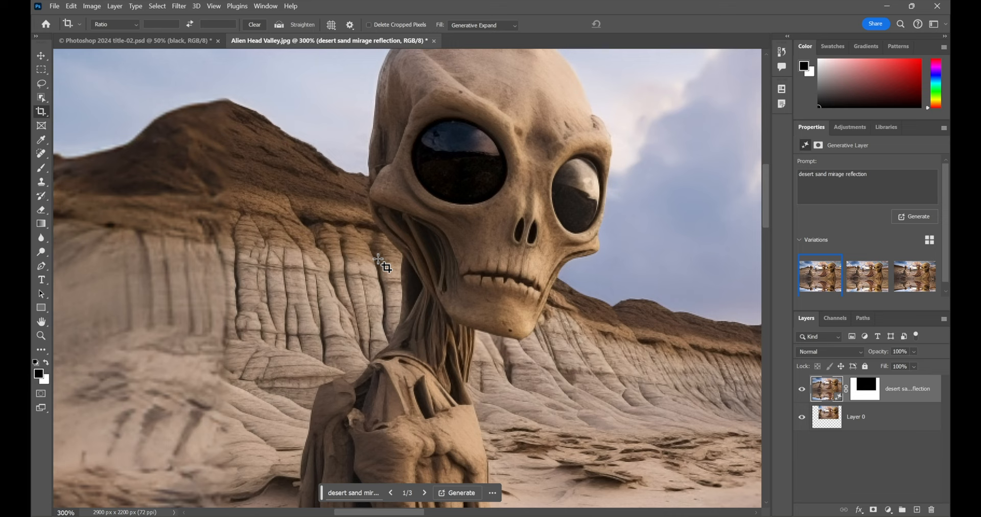
{"action": "mouse_move", "coordinate": [388, 288]}
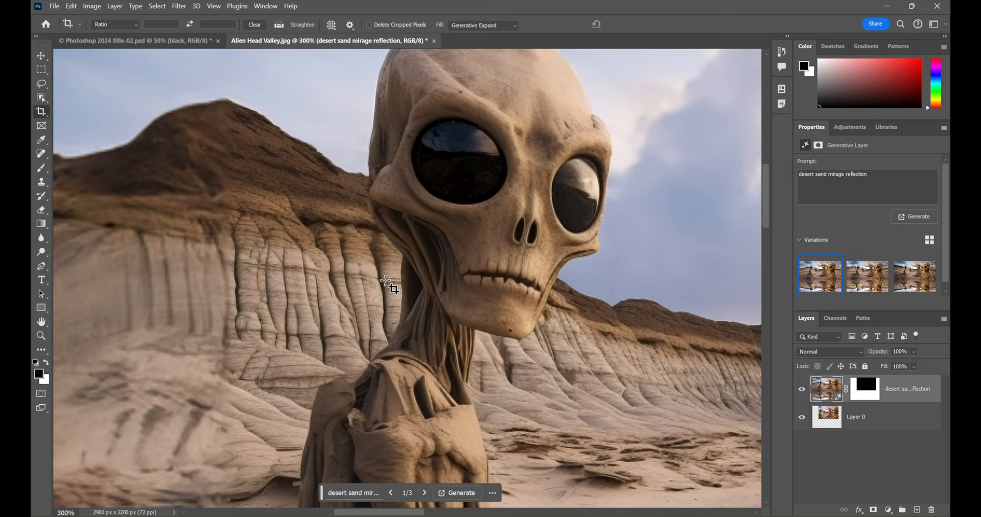
{"action": "mouse_move", "coordinate": [225, 275]}
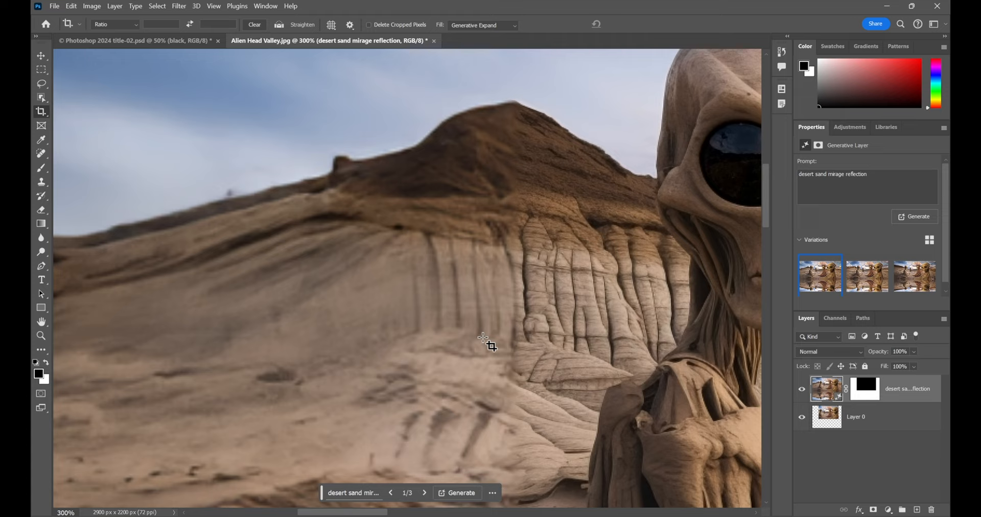
{"action": "mouse_move", "coordinate": [274, 191]}
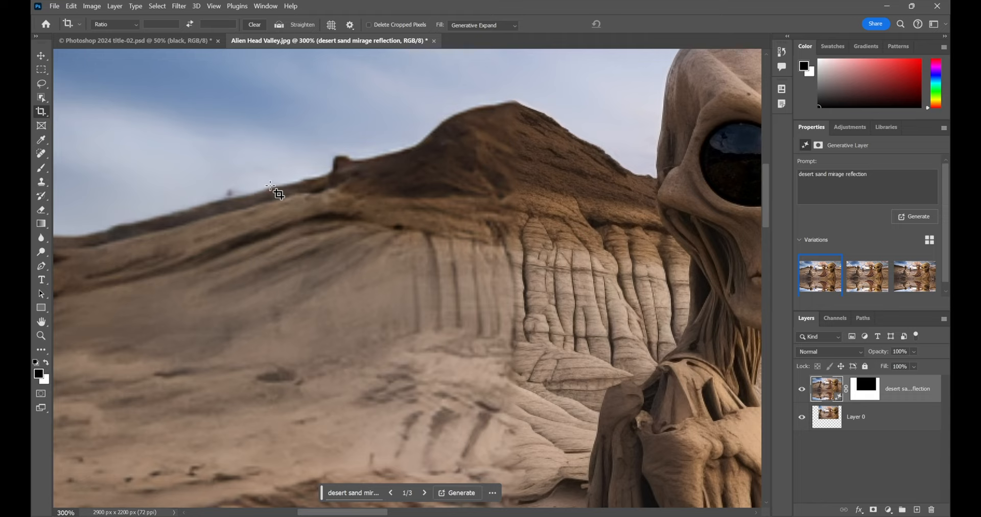
{"action": "mouse_move", "coordinate": [347, 296]}
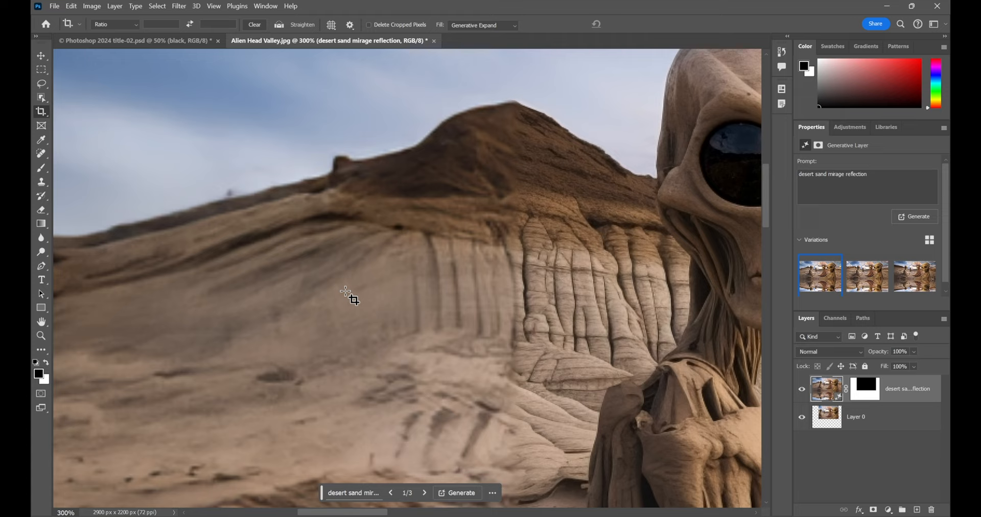
{"action": "mouse_move", "coordinate": [291, 309]}
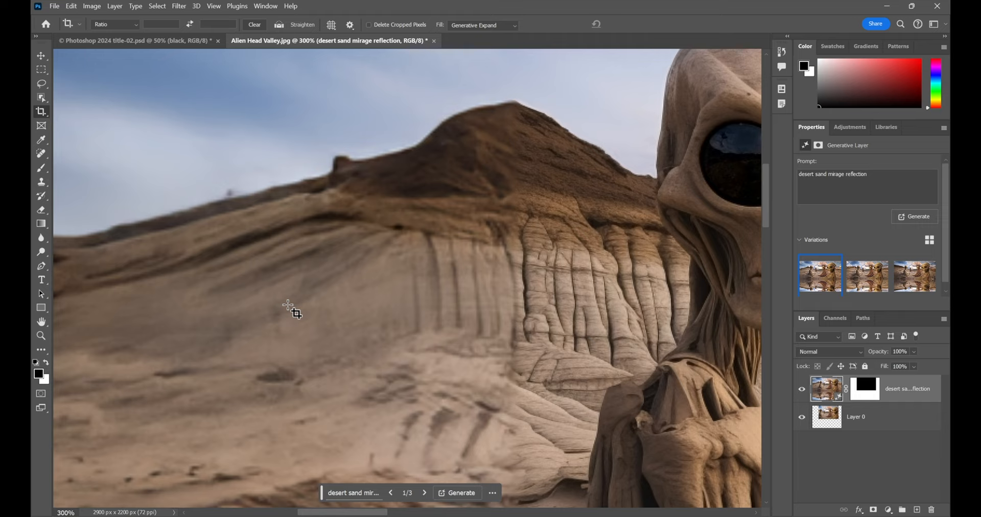
{"action": "mouse_move", "coordinate": [492, 322]}
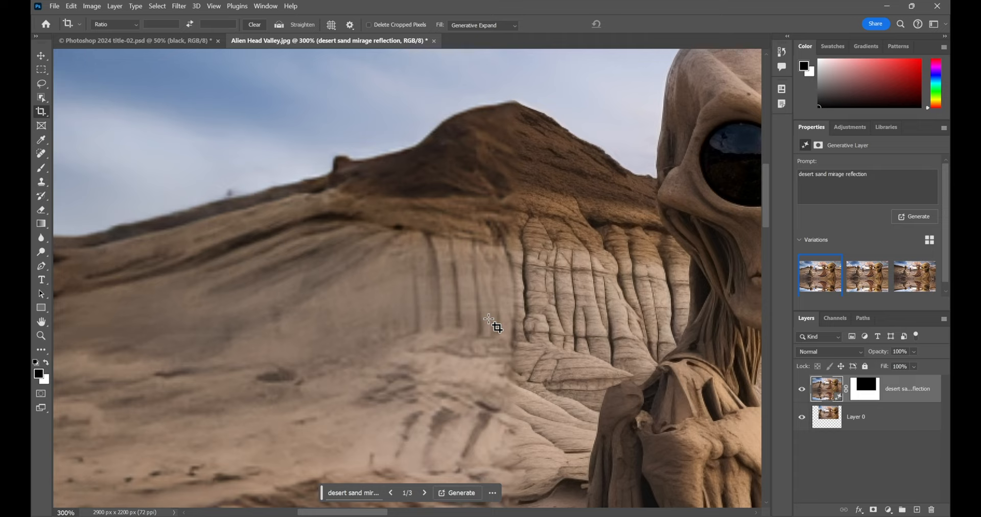
{"action": "mouse_move", "coordinate": [510, 323]}
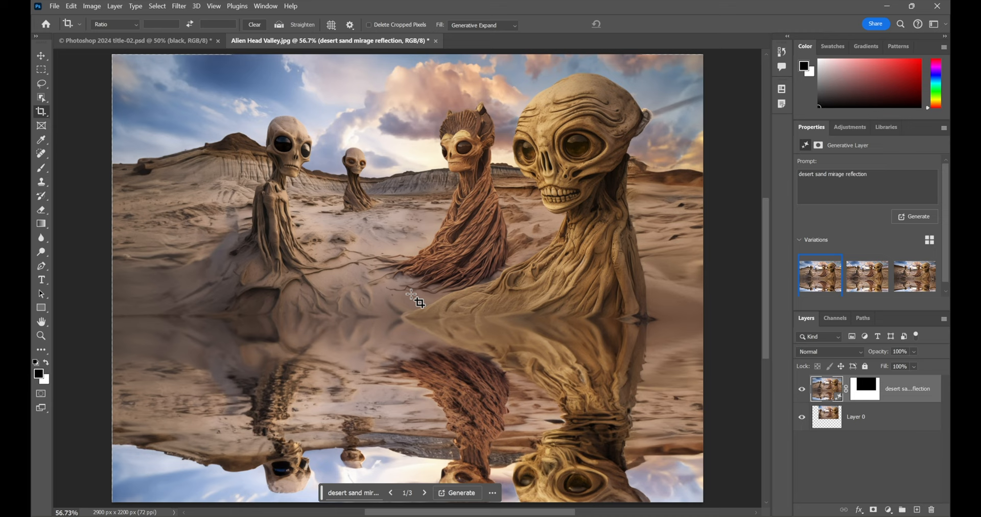
{"action": "mouse_move", "coordinate": [630, 241]}
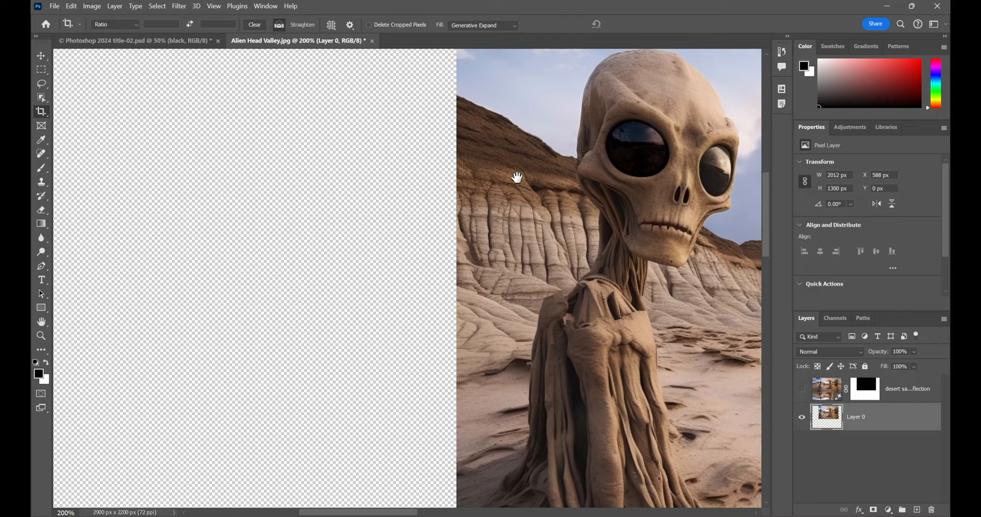
Pick the Rectangular Marquee tool for selecting the empty left area
{"action": "left_click", "coordinate": [42, 70]}
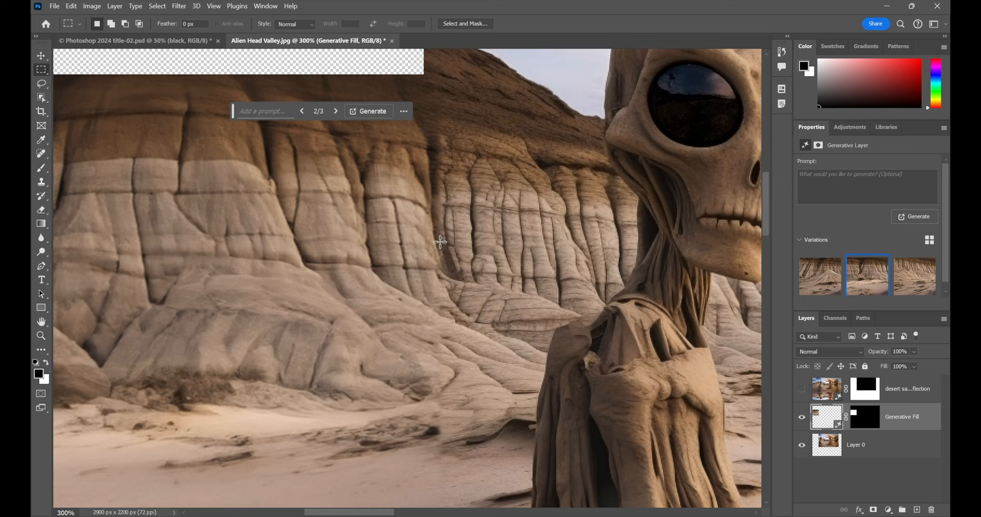
{"action": "mouse_move", "coordinate": [508, 233]}
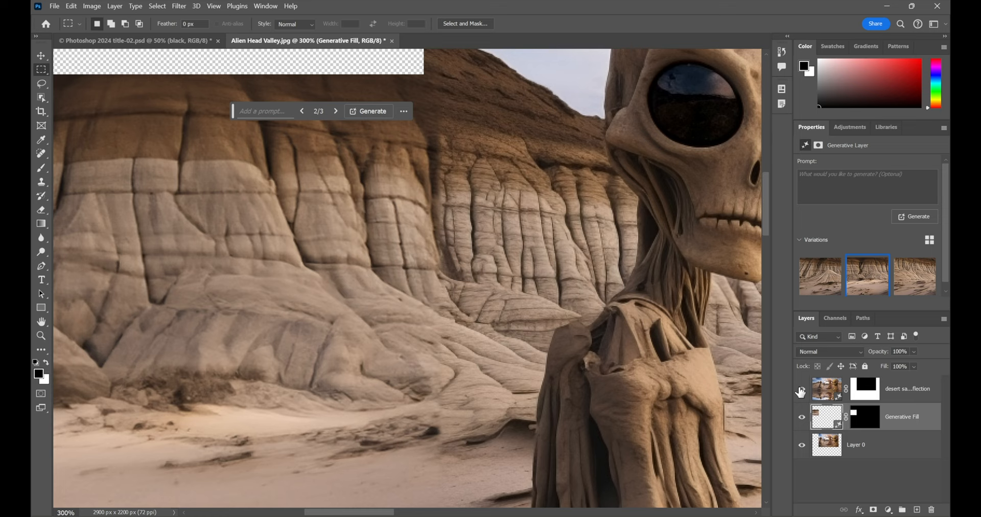
{"action": "left_click", "coordinate": [801, 389]}
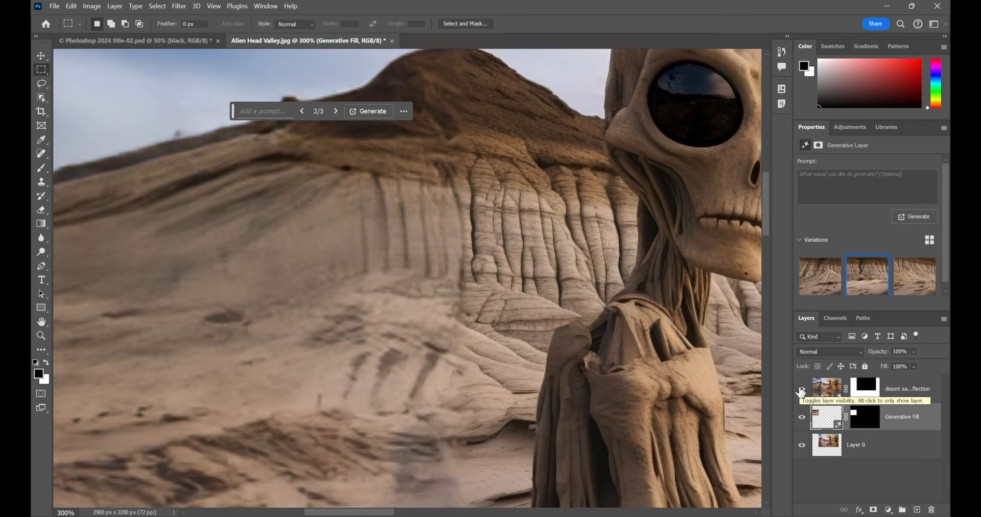
{"action": "left_click", "coordinate": [801, 389]}
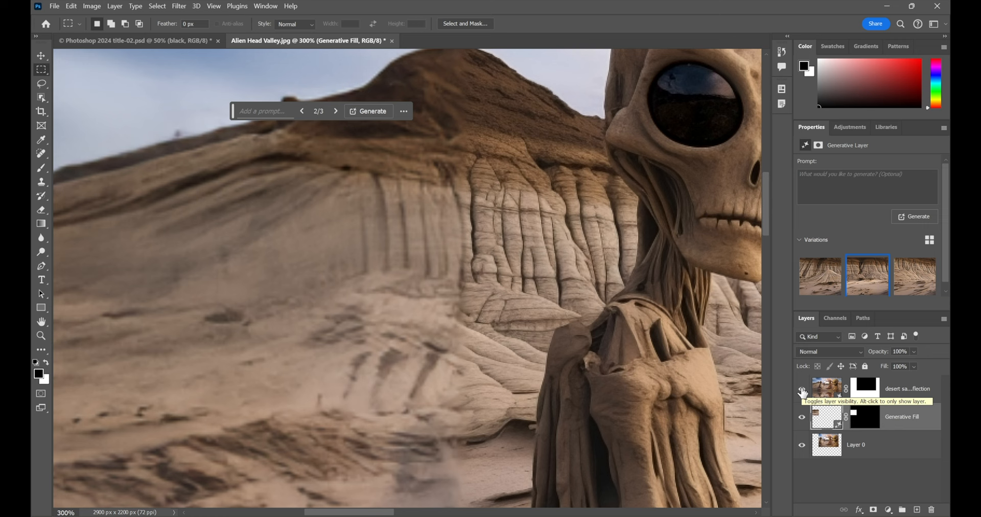
{"action": "left_click", "coordinate": [801, 389]}
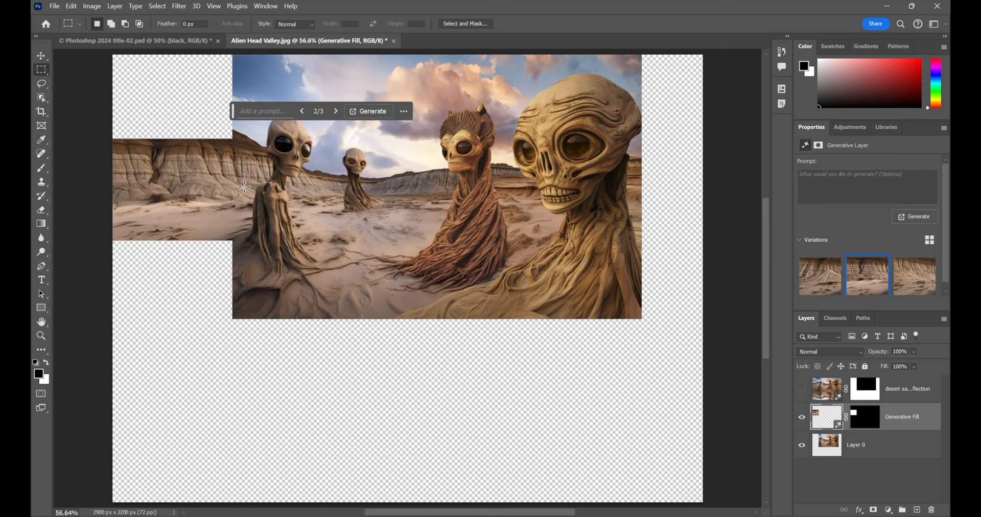
{"action": "mouse_move", "coordinate": [159, 103]}
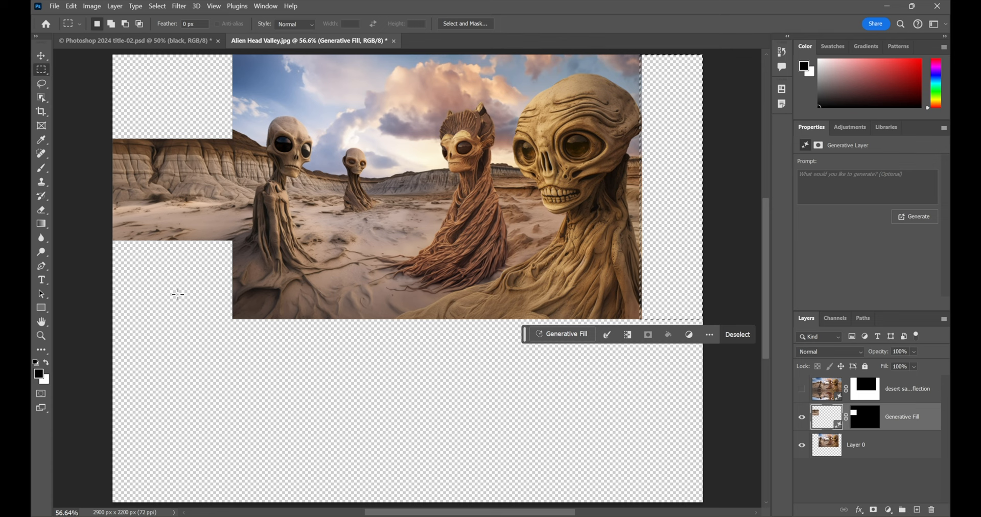
{"action": "left_click", "coordinate": [802, 389]}
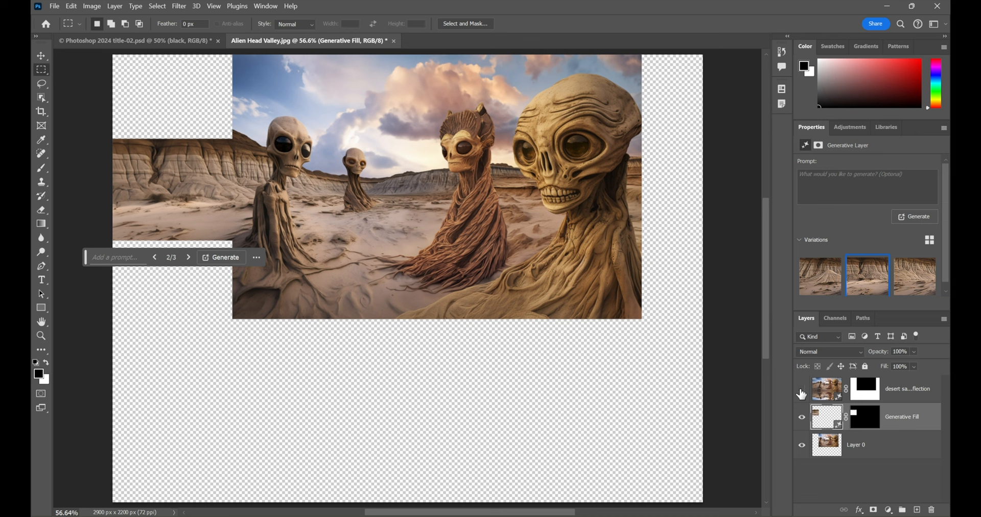
{"action": "left_click", "coordinate": [131, 39]}
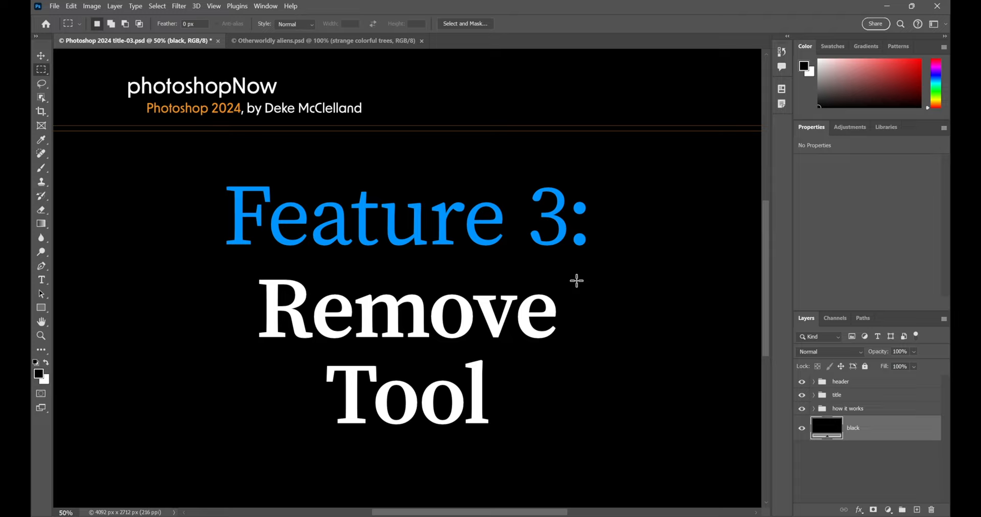
{"action": "mouse_move", "coordinate": [582, 328]}
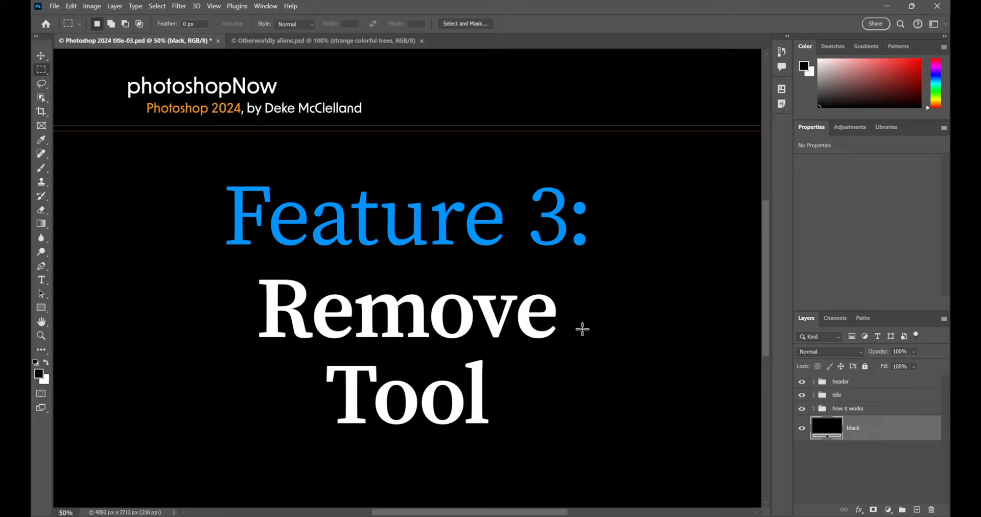
Hide the title to reveal the 'How the Remove Tool Works' slide
{"action": "left_click", "coordinate": [801, 394]}
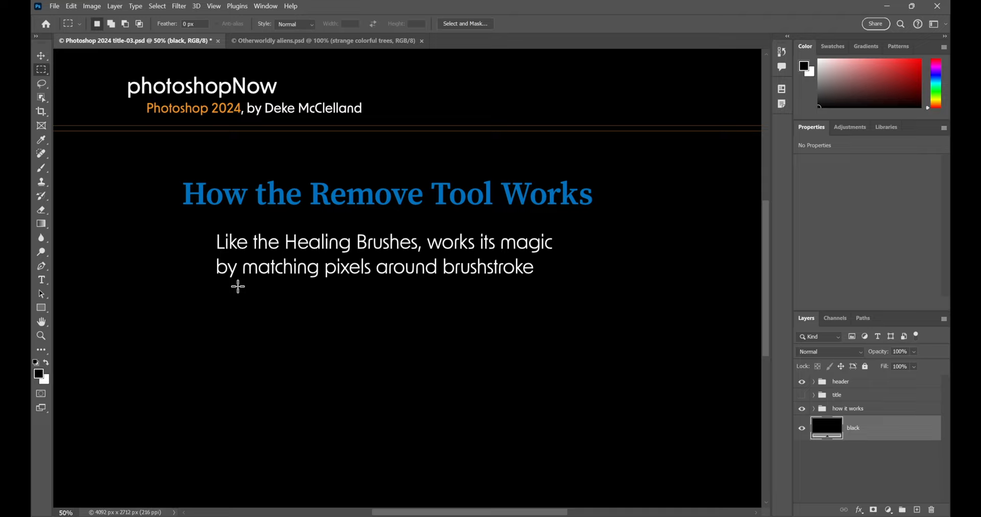
{"action": "mouse_move", "coordinate": [560, 289]}
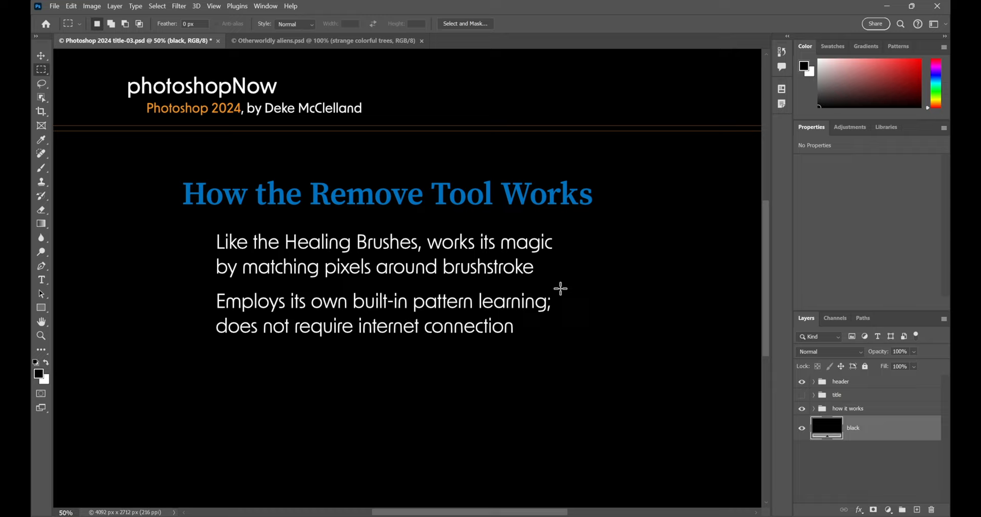
{"action": "mouse_move", "coordinate": [545, 317]}
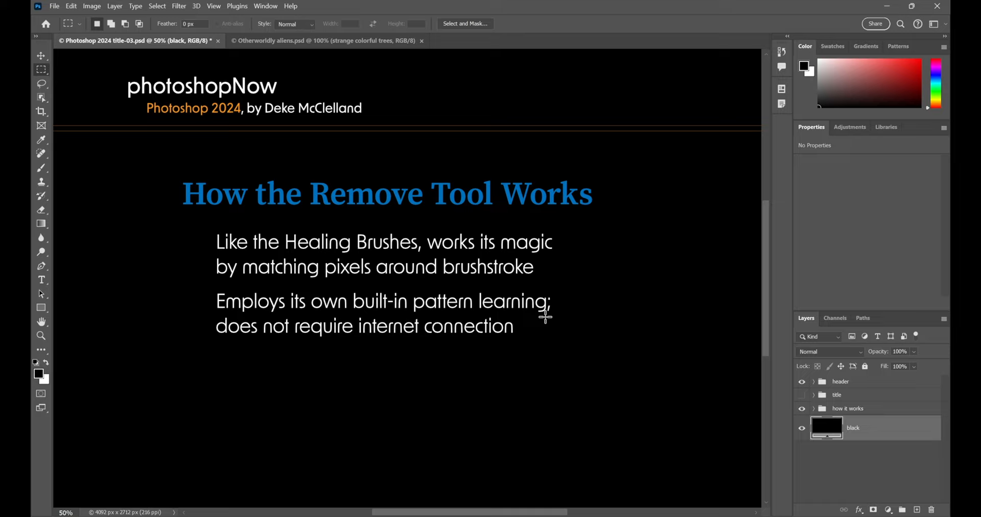
{"action": "mouse_move", "coordinate": [551, 315]}
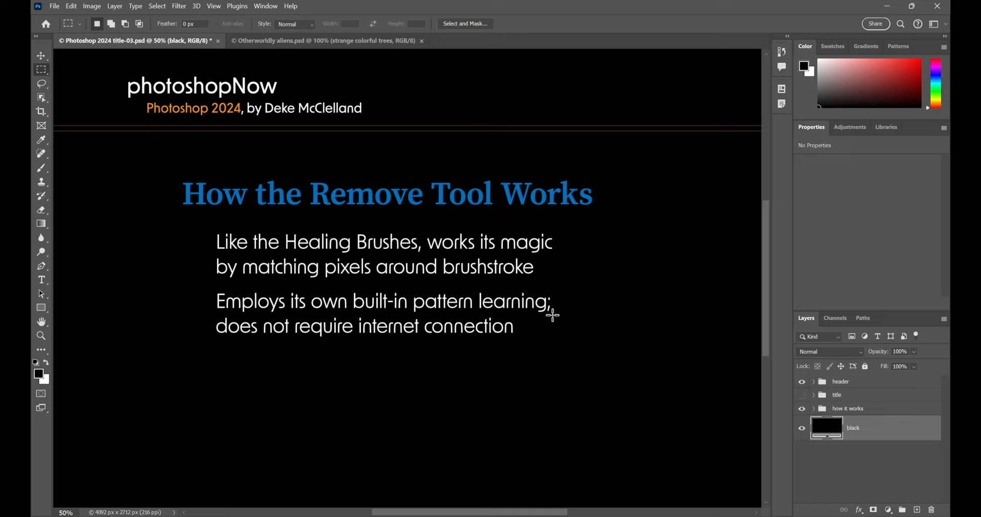
{"action": "mouse_move", "coordinate": [574, 317]}
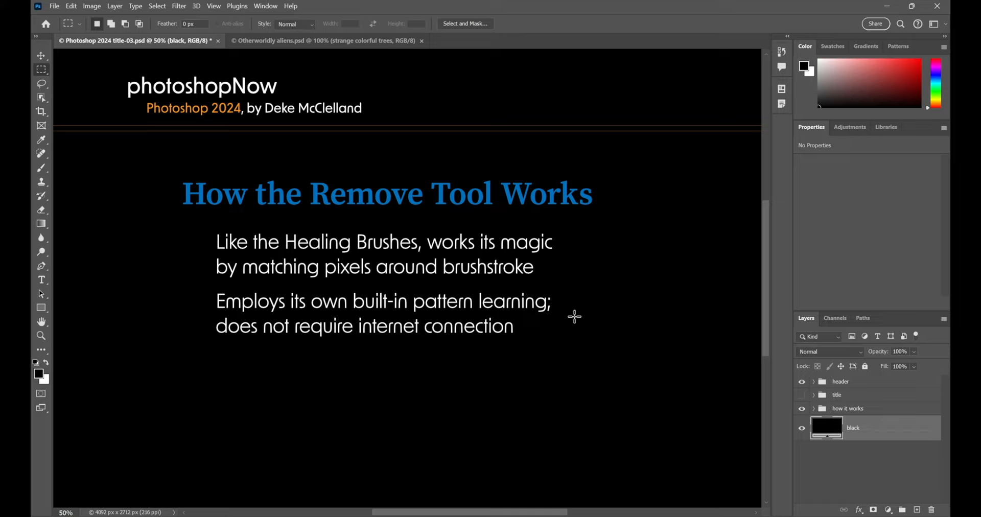
{"action": "mouse_move", "coordinate": [365, 315]}
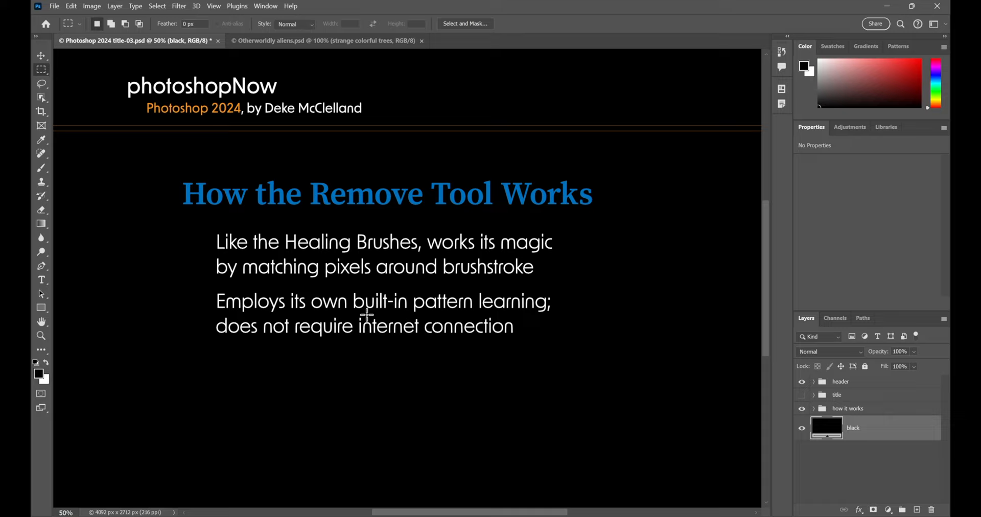
{"action": "mouse_move", "coordinate": [154, 336]}
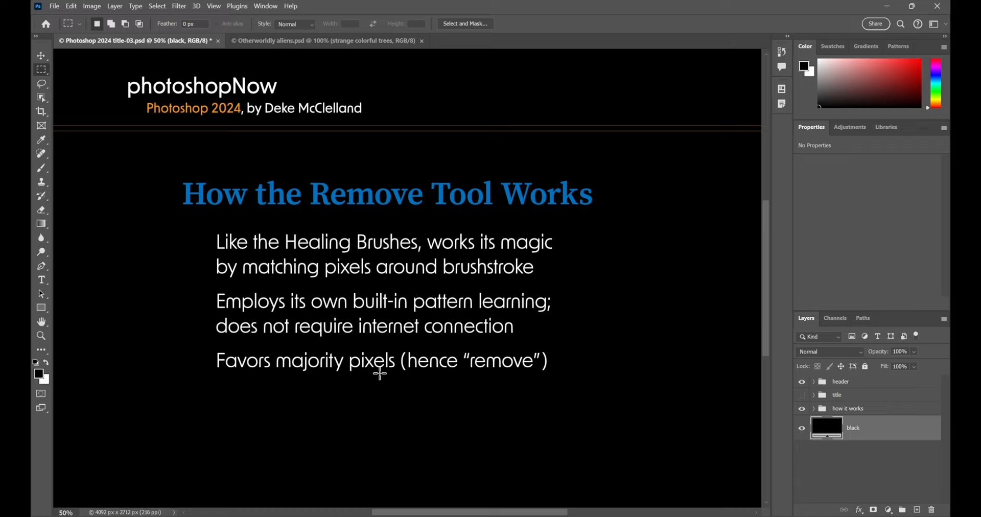
{"action": "mouse_move", "coordinate": [541, 378]}
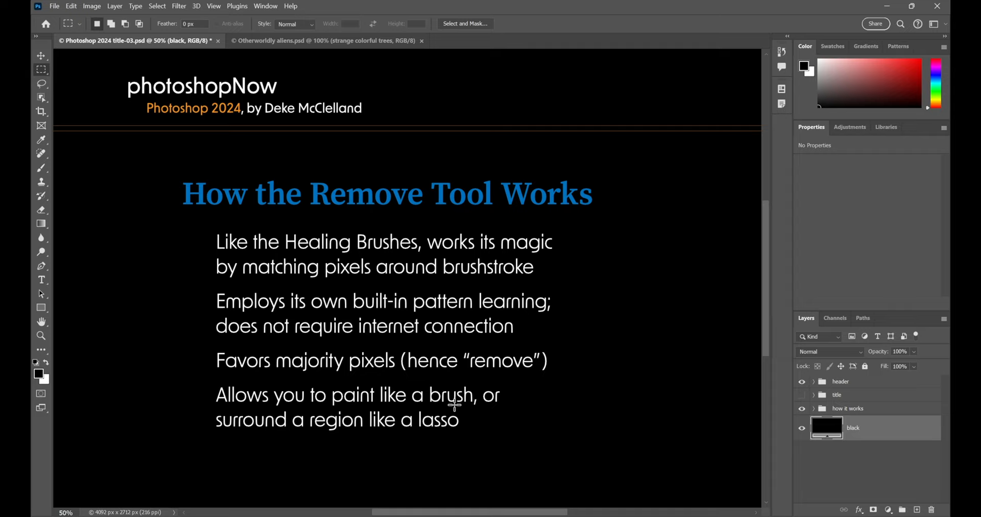
{"action": "mouse_move", "coordinate": [457, 440]}
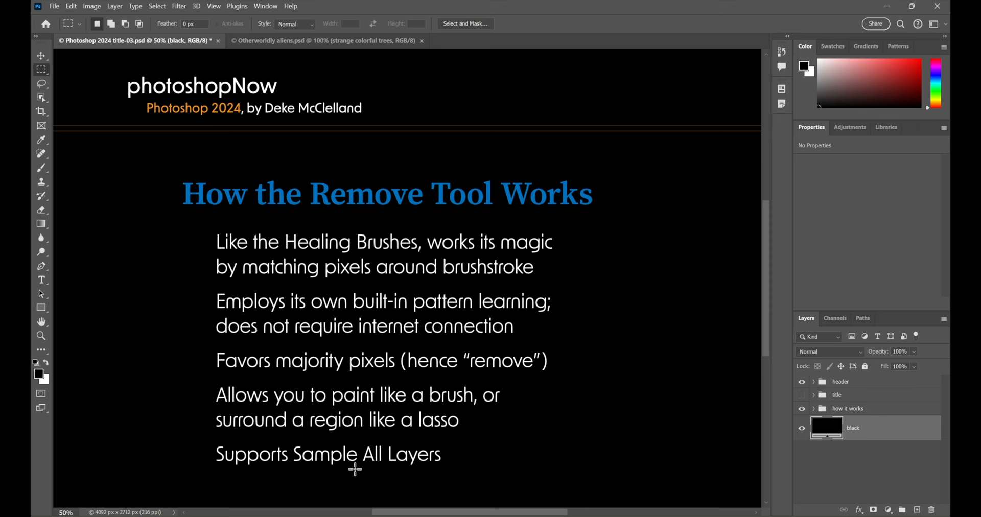
Switch to the Otherworldly aliens.psd document
{"action": "left_click", "coordinate": [325, 40]}
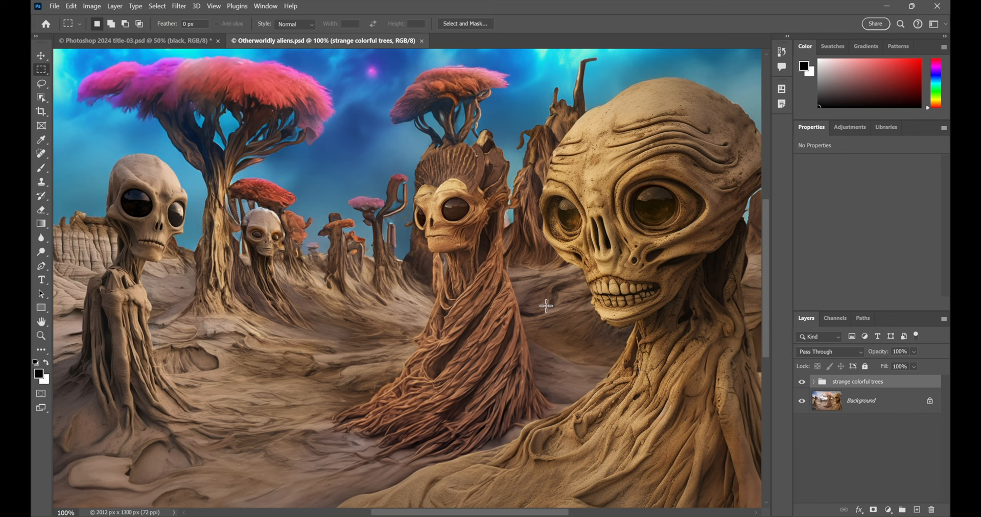
{"action": "mouse_move", "coordinate": [423, 145]}
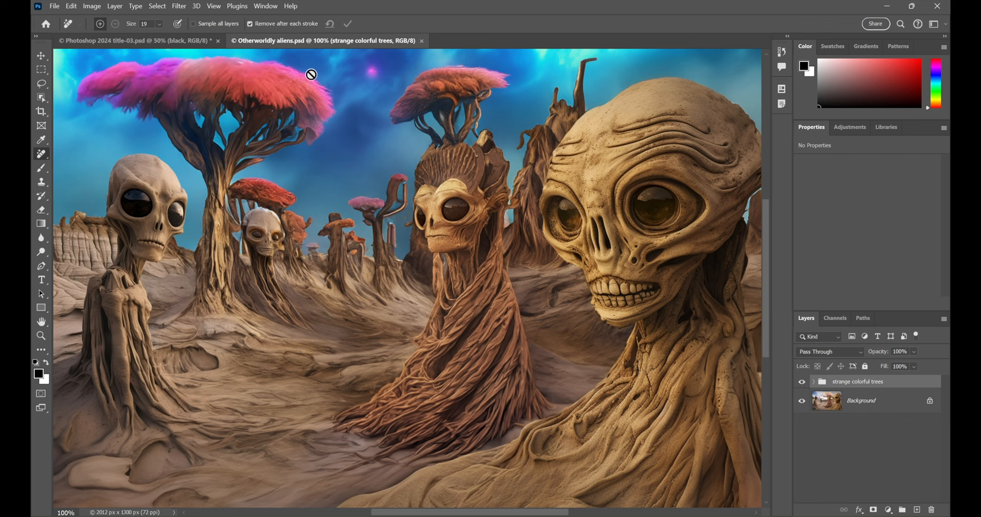
{"action": "mouse_move", "coordinate": [351, 120]}
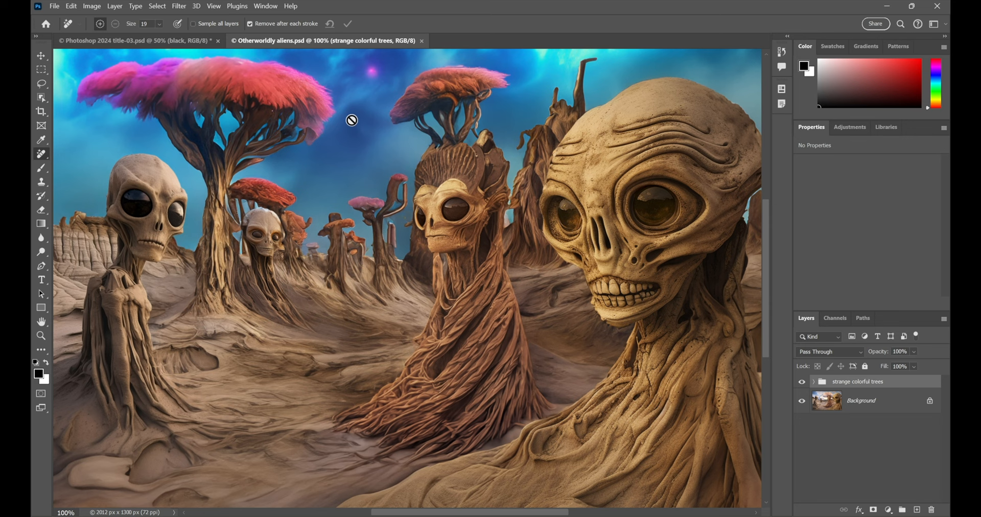
{"action": "mouse_move", "coordinate": [278, 117]}
{"action": "type", "text": "removals"}
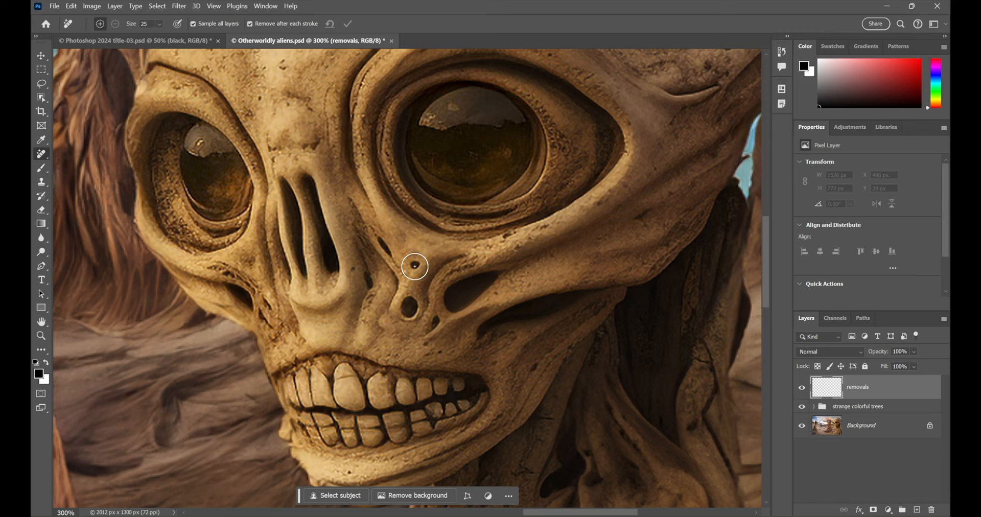
Remove the dark spot beside the nose and the fringe along the head's top and right edge
{"action": "left_click", "coordinate": [412, 309]}
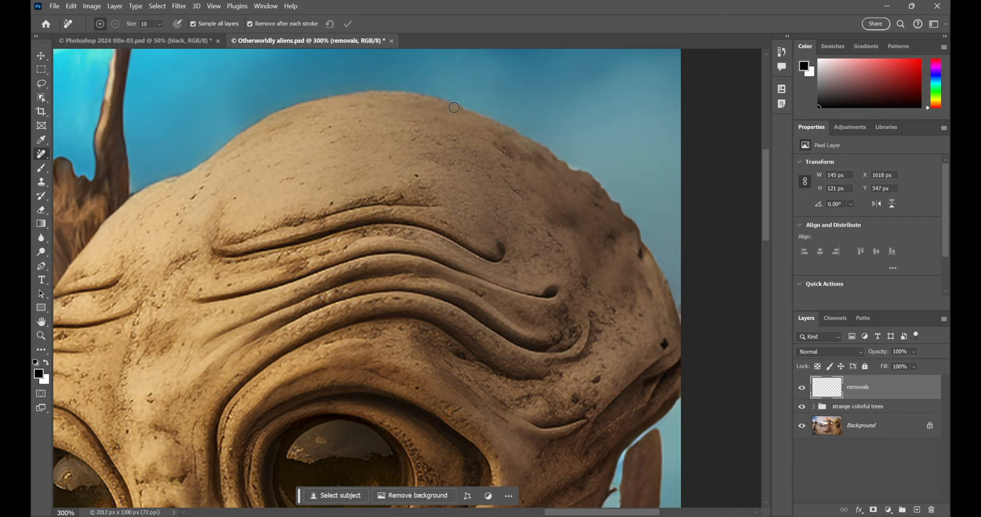
{"action": "left_click_drag", "start_coordinate": [454, 108], "coordinate": [583, 170]}
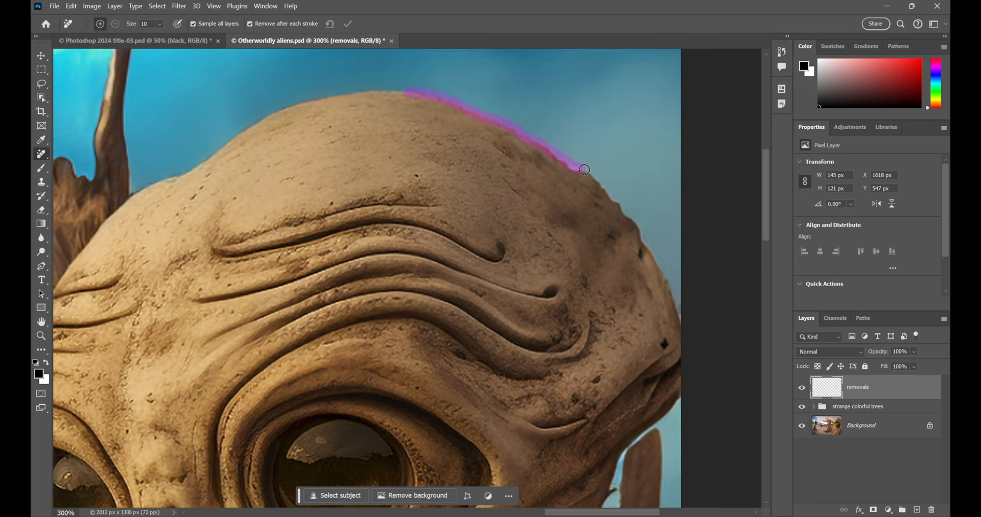
{"action": "left_click_drag", "start_coordinate": [583, 169], "coordinate": [677, 298]}
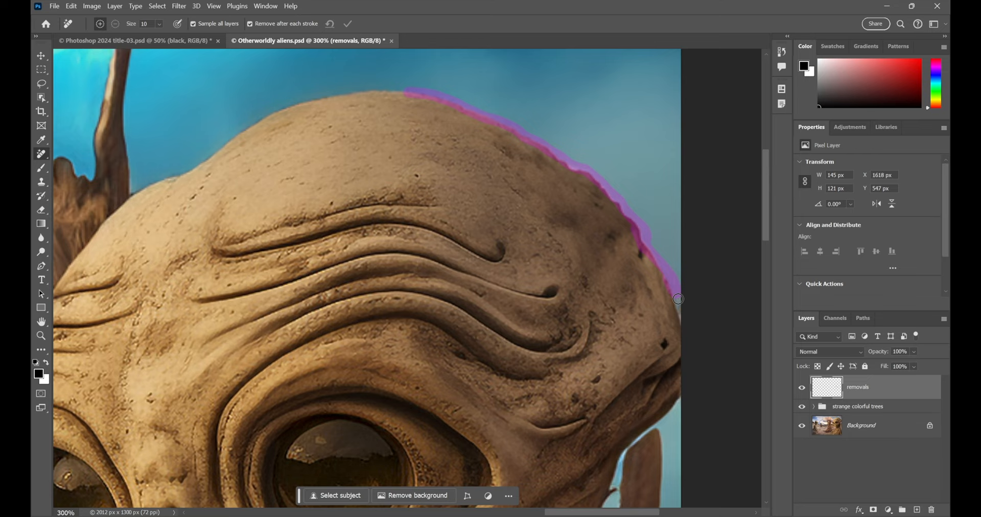
{"action": "left_click_drag", "start_coordinate": [677, 299], "coordinate": [484, 133]}
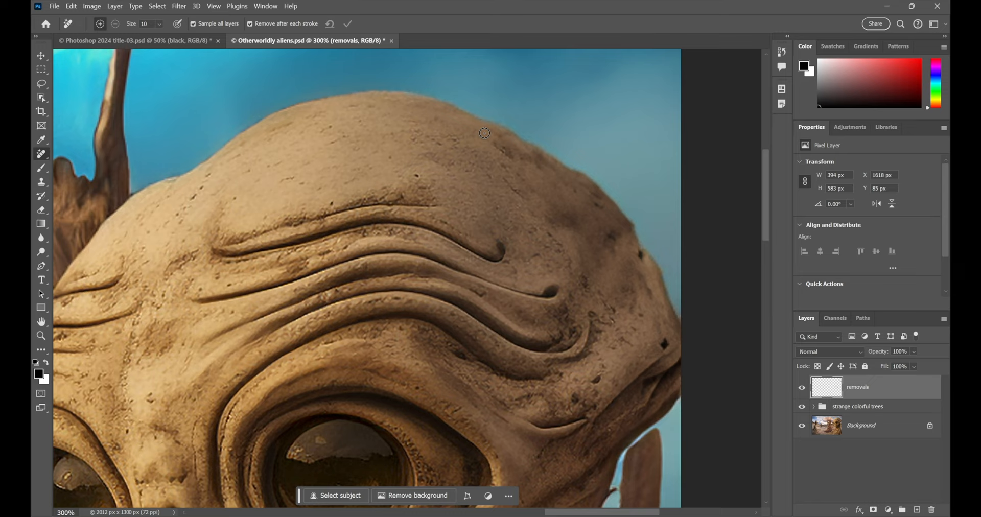
{"action": "mouse_move", "coordinate": [471, 124]}
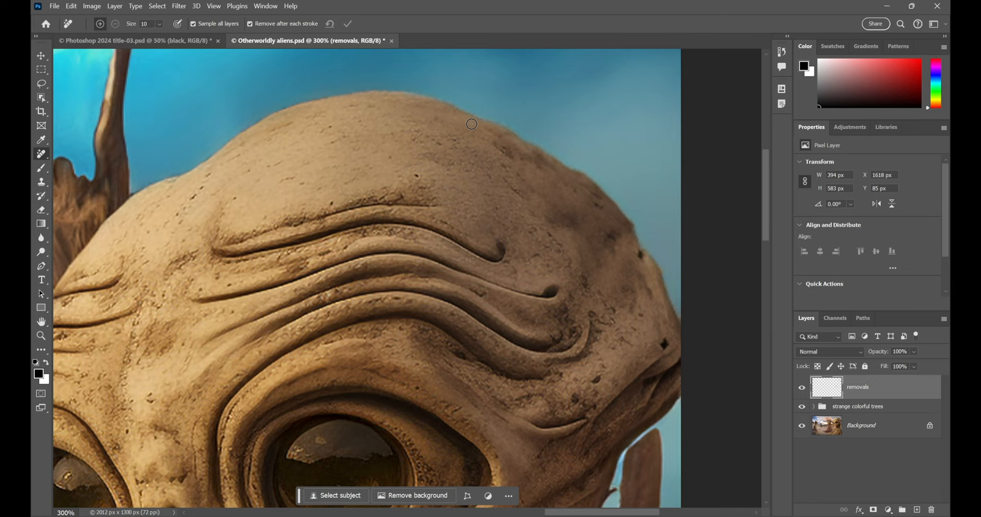
{"action": "mouse_move", "coordinate": [347, 114]}
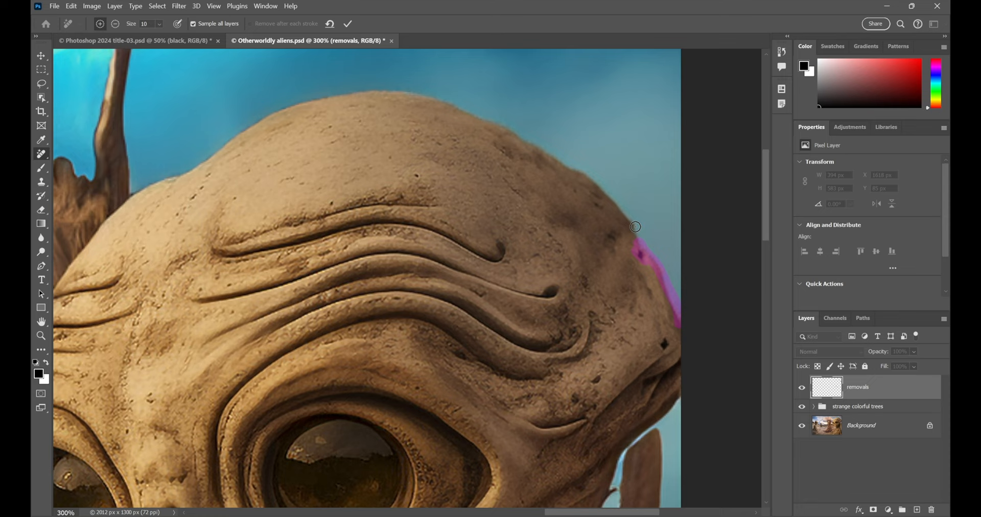
Mark the fringe on the big alien's right head edge and behind its eye
{"action": "left_click_drag", "start_coordinate": [634, 227], "coordinate": [492, 119]}
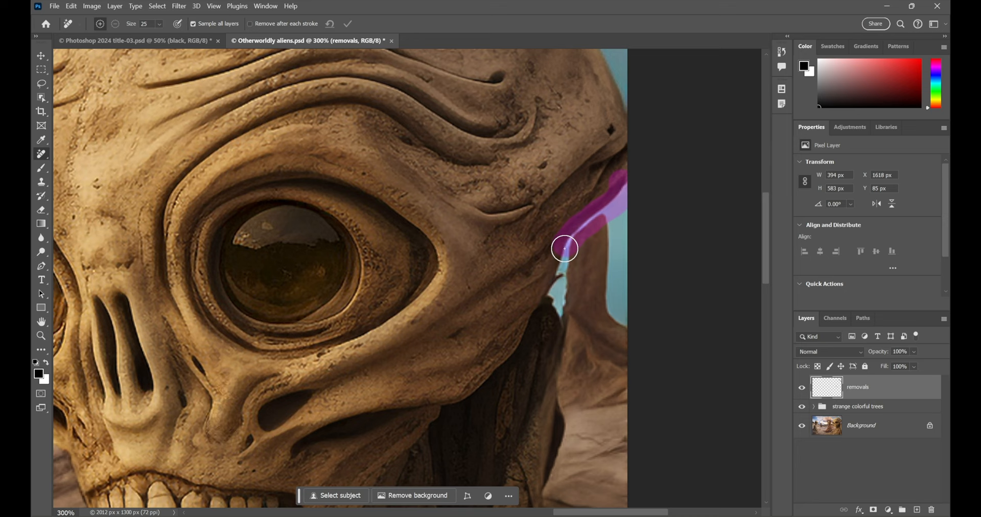
{"action": "left_click_drag", "start_coordinate": [563, 247], "coordinate": [554, 319]}
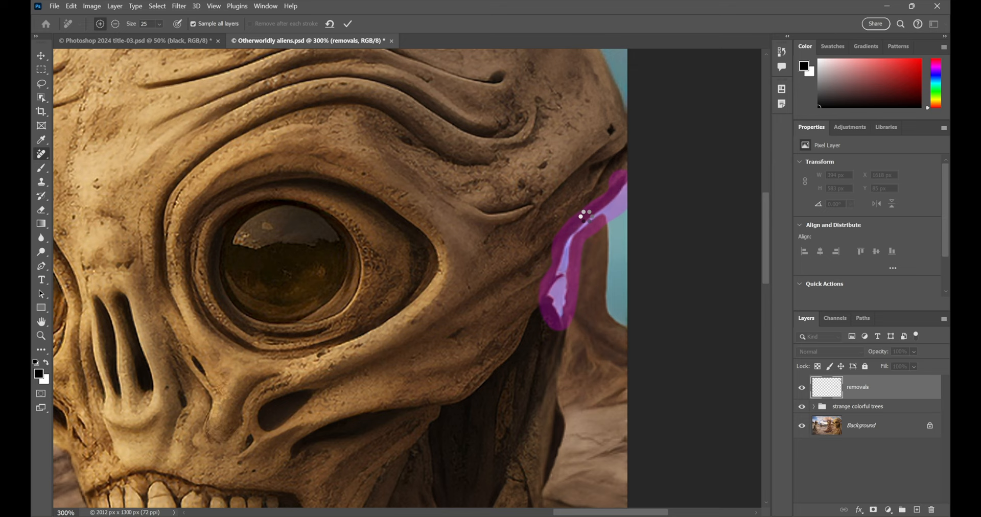
{"action": "left_click", "coordinate": [569, 211]}
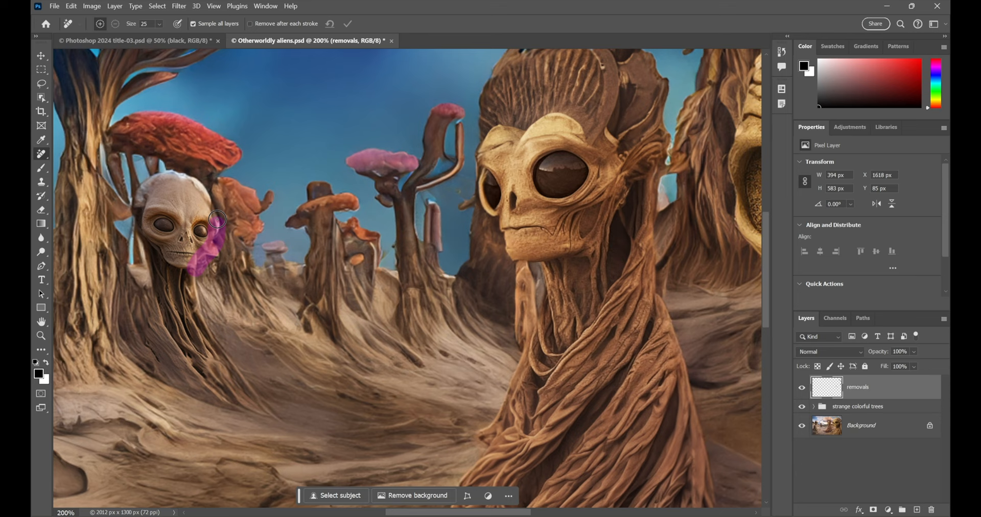
Mark the small alien's face fringe and the bright streak on the tree trunk
{"action": "left_click_drag", "start_coordinate": [218, 219], "coordinate": [191, 268]}
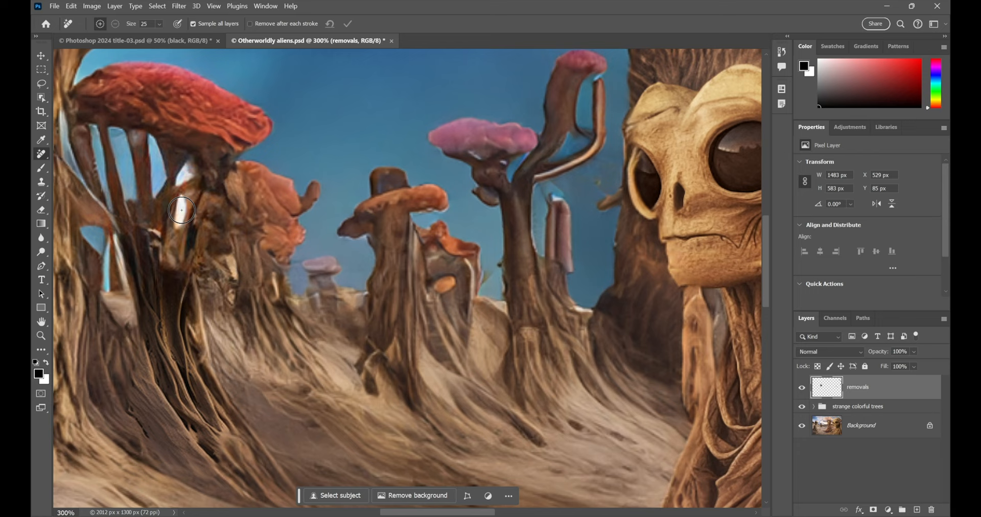
{"action": "left_click_drag", "start_coordinate": [181, 210], "coordinate": [176, 223]}
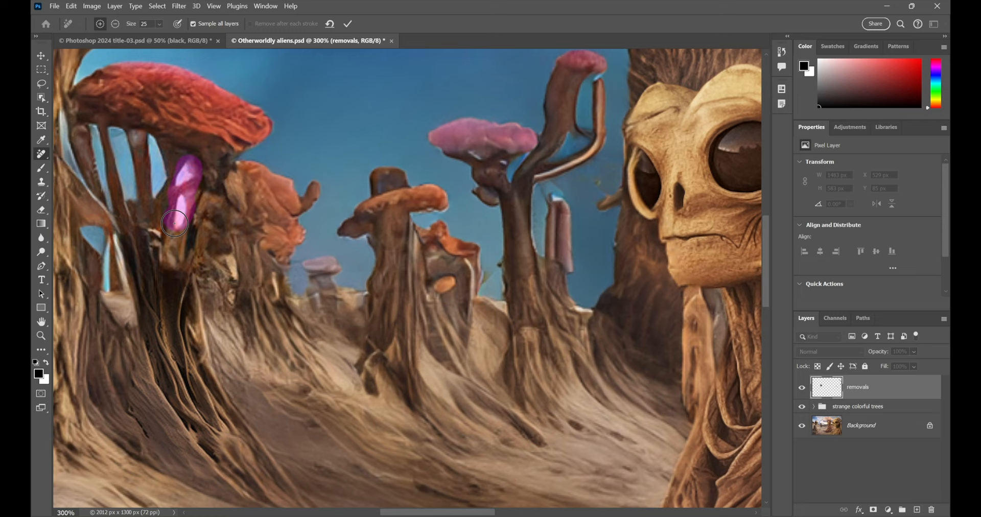
{"action": "left_click_drag", "start_coordinate": [178, 222], "coordinate": [159, 181]}
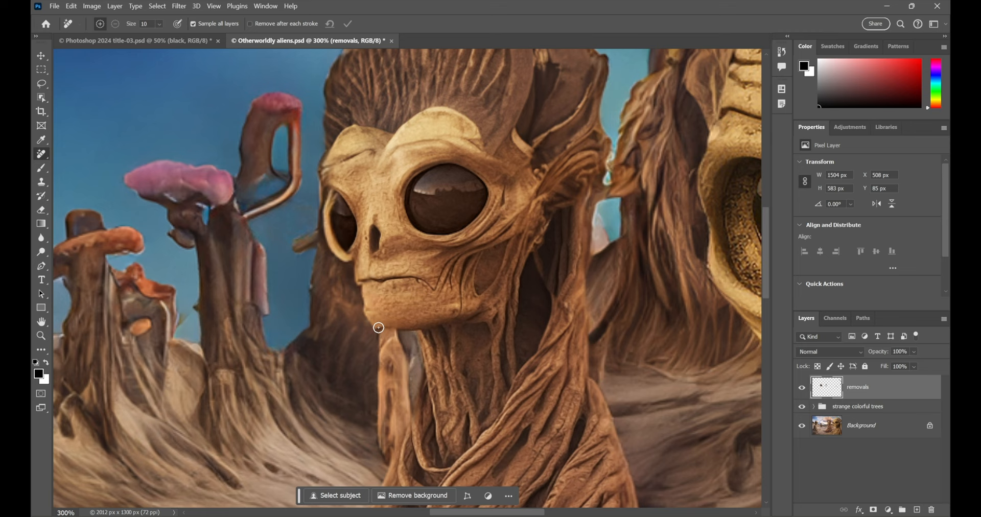
Mark the middle alien's cheek fringe and the large alien's cheek edge down to its teeth
{"action": "left_click_drag", "start_coordinate": [379, 328], "coordinate": [355, 261]}
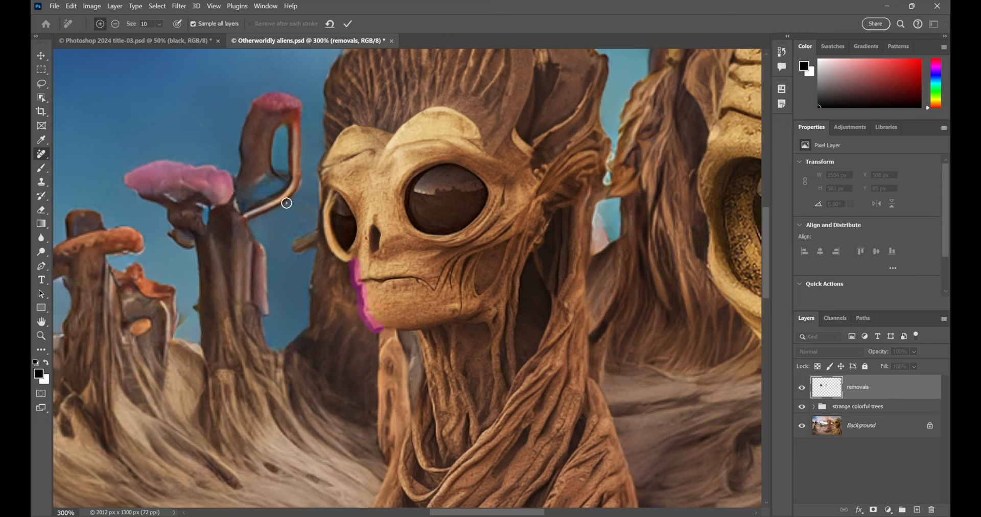
{"action": "left_click_drag", "start_coordinate": [287, 202], "coordinate": [316, 231]}
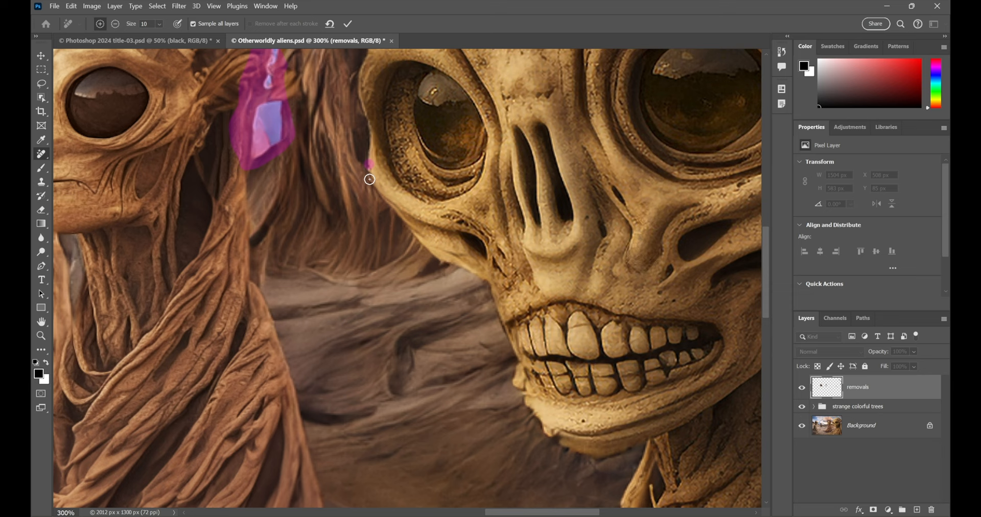
{"action": "left_click_drag", "start_coordinate": [369, 180], "coordinate": [431, 253]}
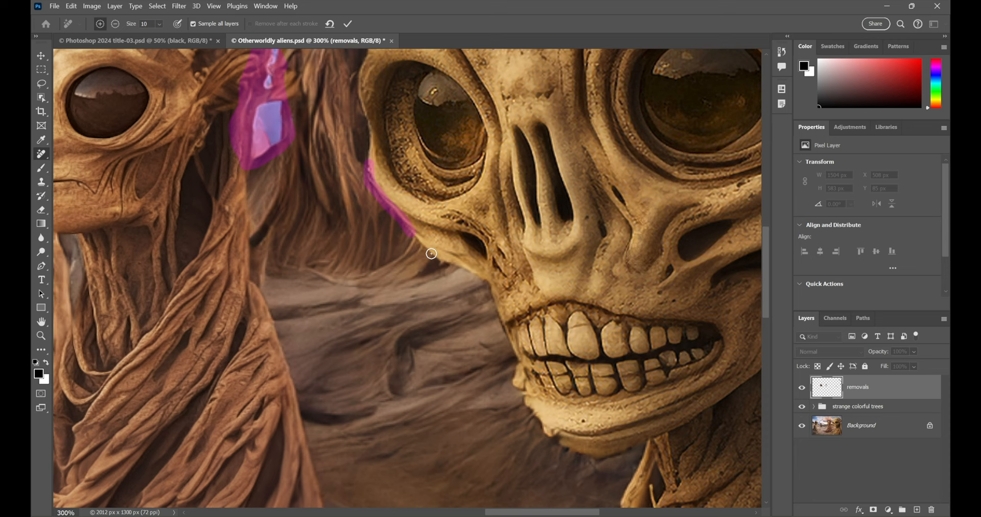
{"action": "left_click_drag", "start_coordinate": [430, 254], "coordinate": [516, 362]}
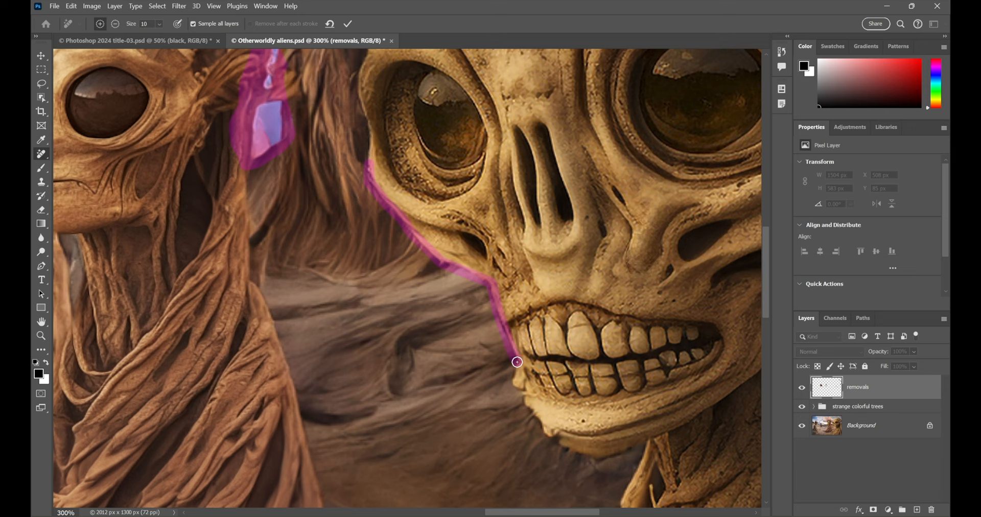